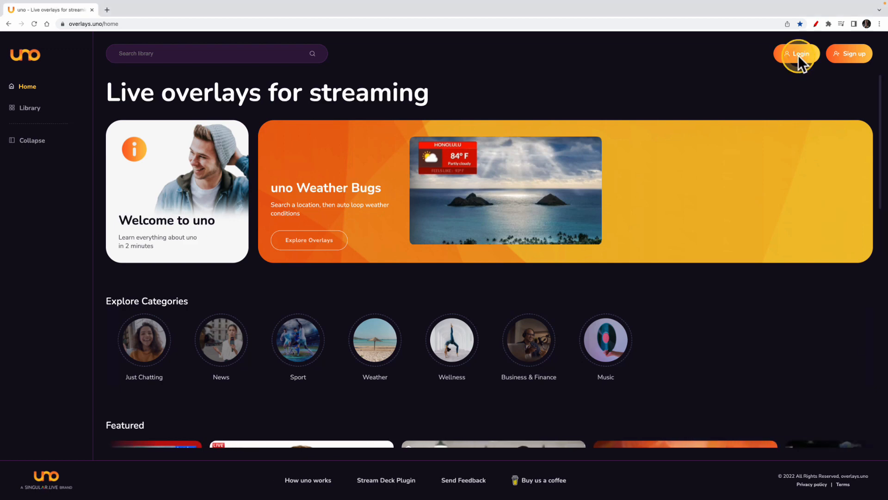
Log in to uno and land on the empty My Overlays > All page
click(798, 53)
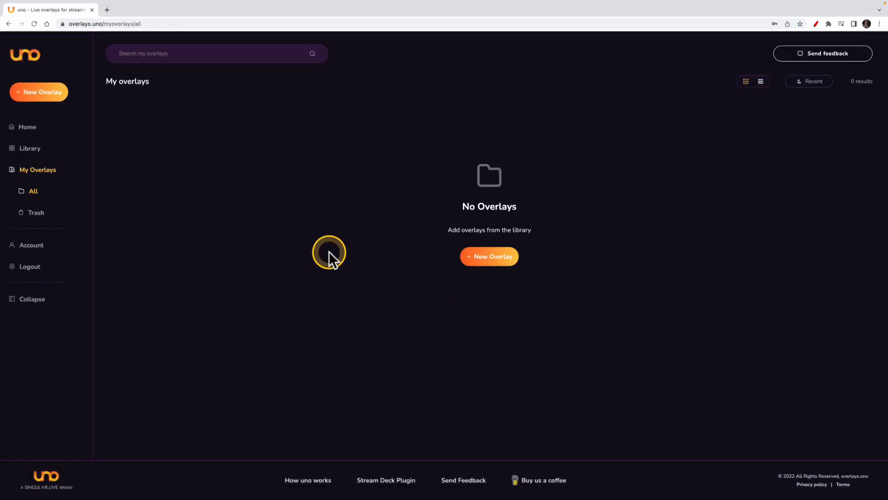
mouse_move(108, 167)
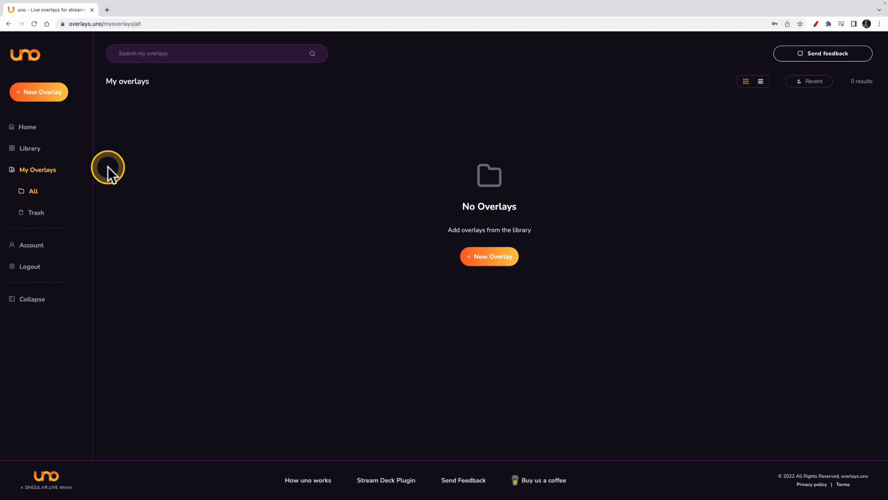
mouse_move(386, 189)
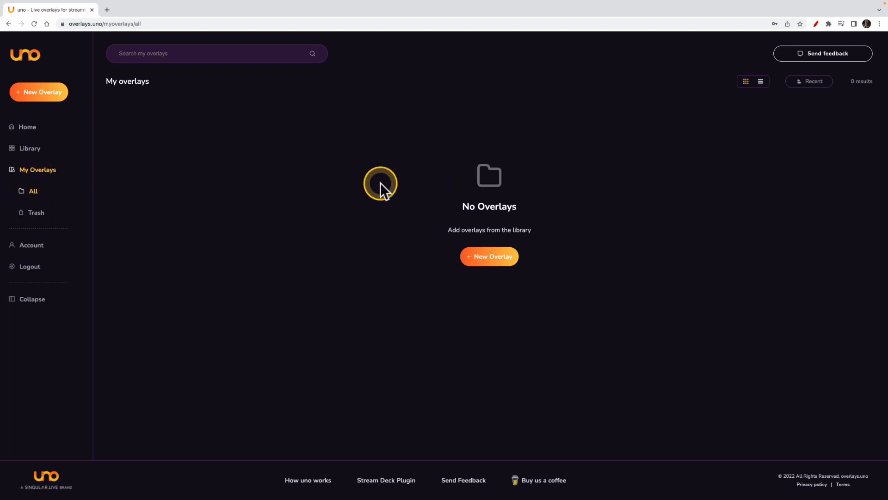
mouse_move(174, 144)
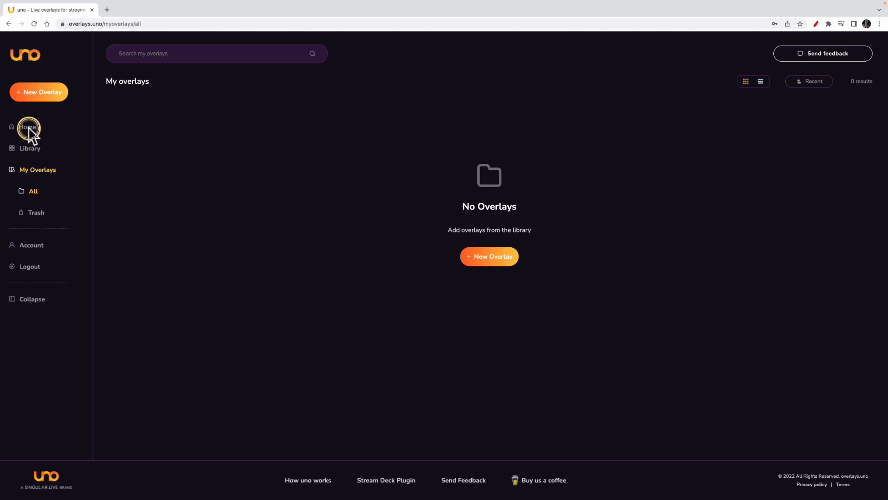
Return home and scroll through the Featured, New, Popular and Trending Overlays rows
click(27, 127)
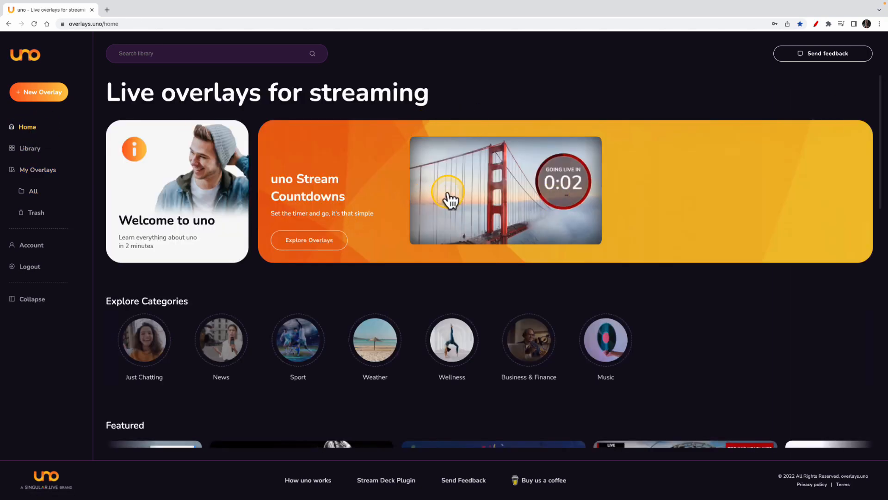
mouse_move(743, 114)
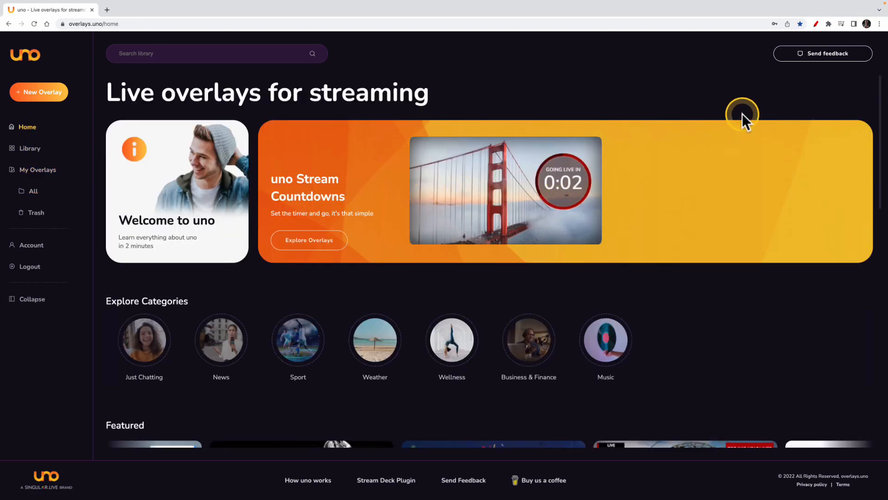
mouse_move(822, 46)
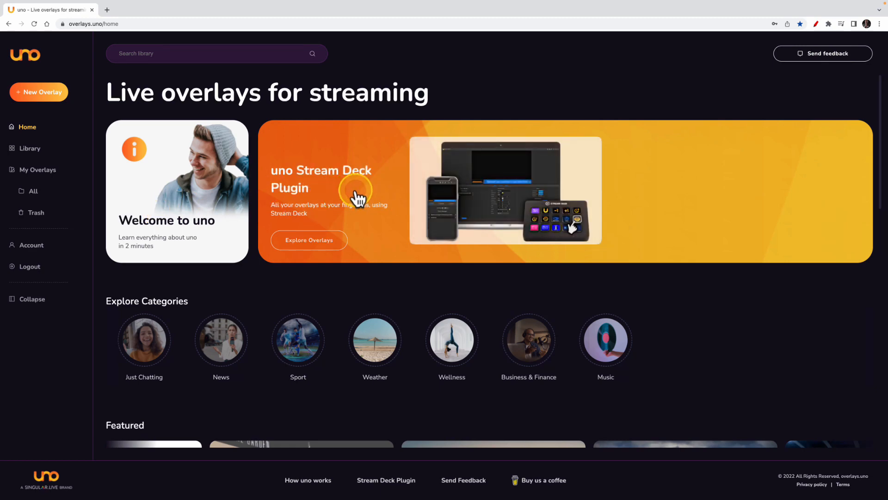
scroll(down, 3)
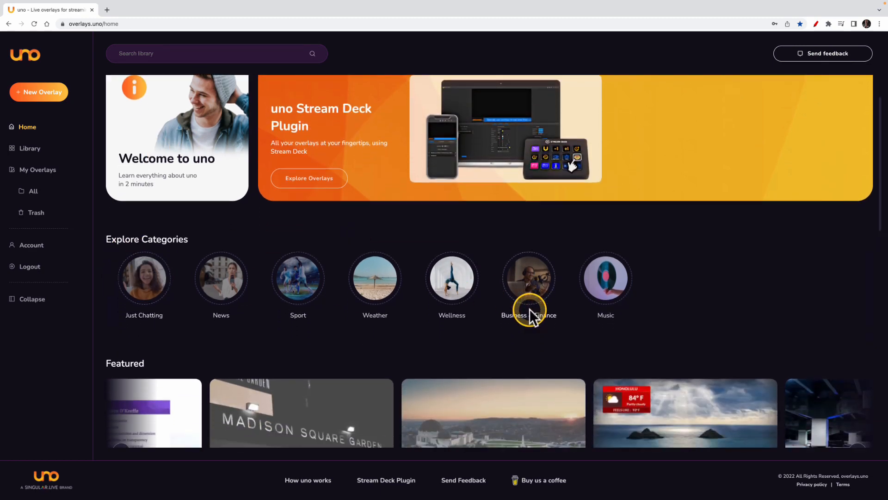
scroll(down, 3)
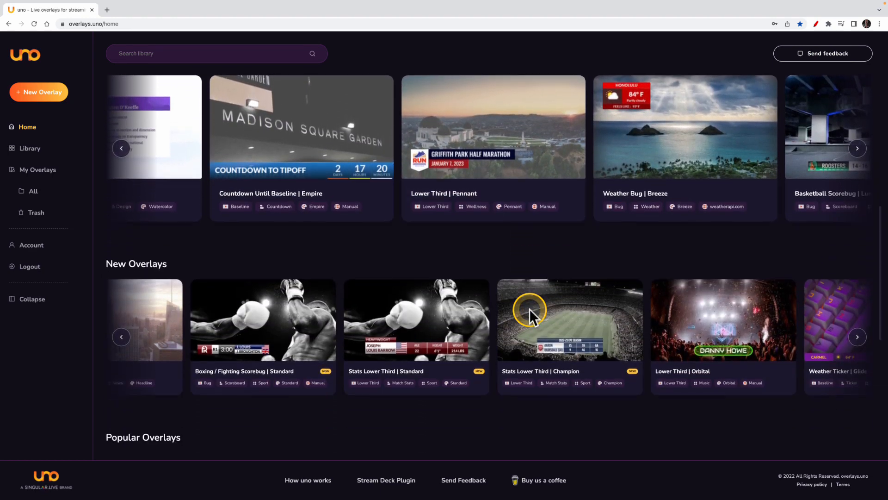
scroll(down, 3)
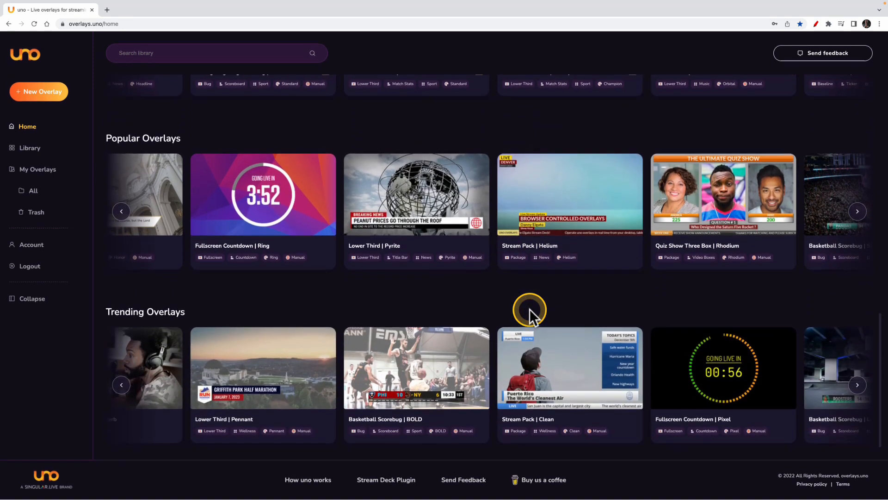
mouse_move(35, 161)
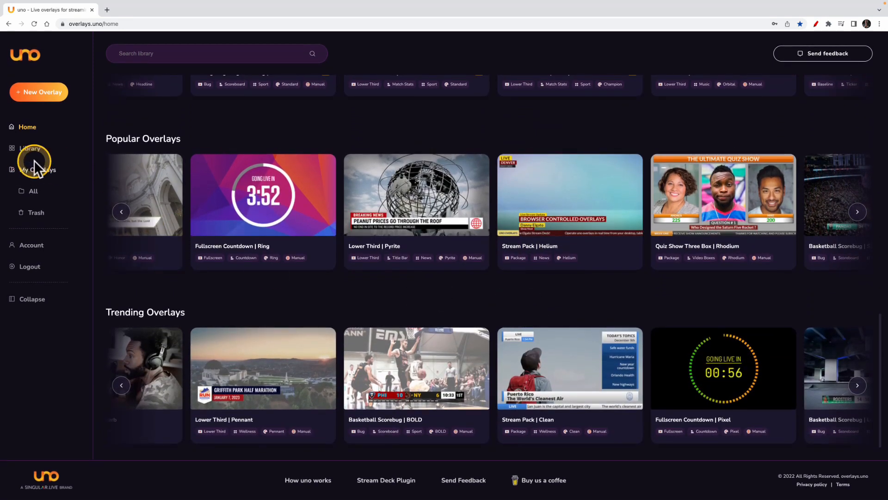
Open the Library showing 353 overlays with Type, Function, Category and Theme filters
click(29, 148)
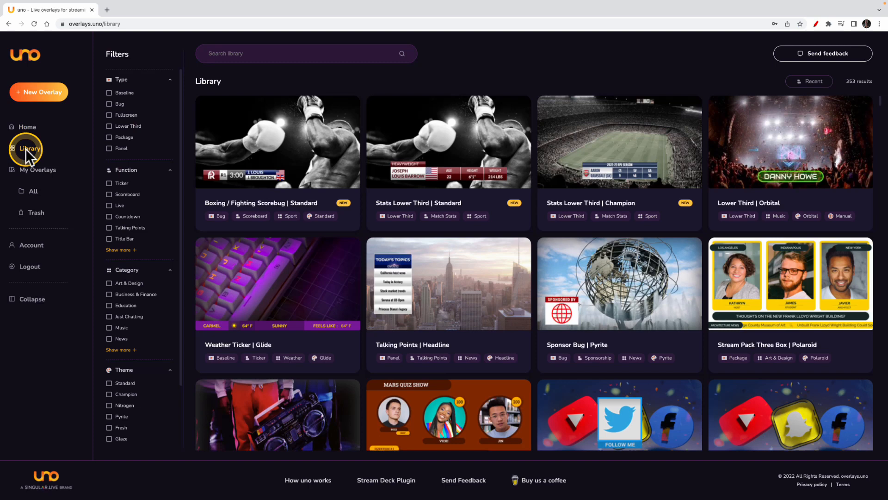
mouse_move(229, 203)
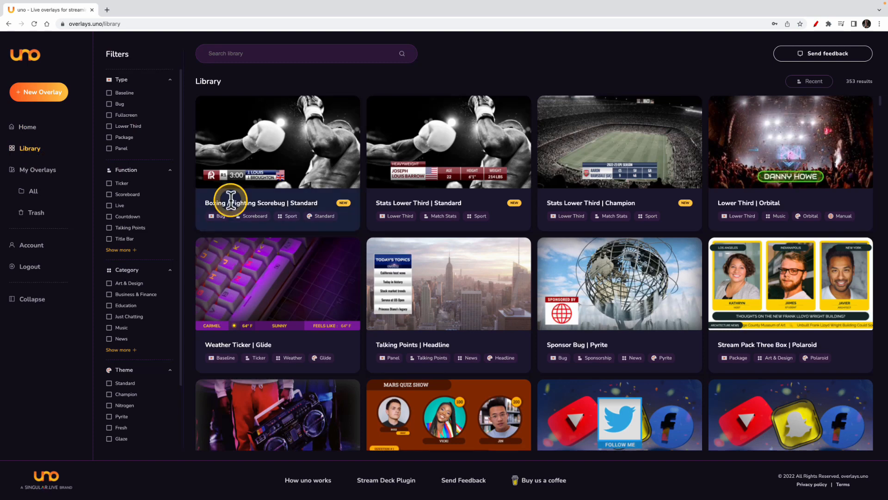
mouse_move(850, 82)
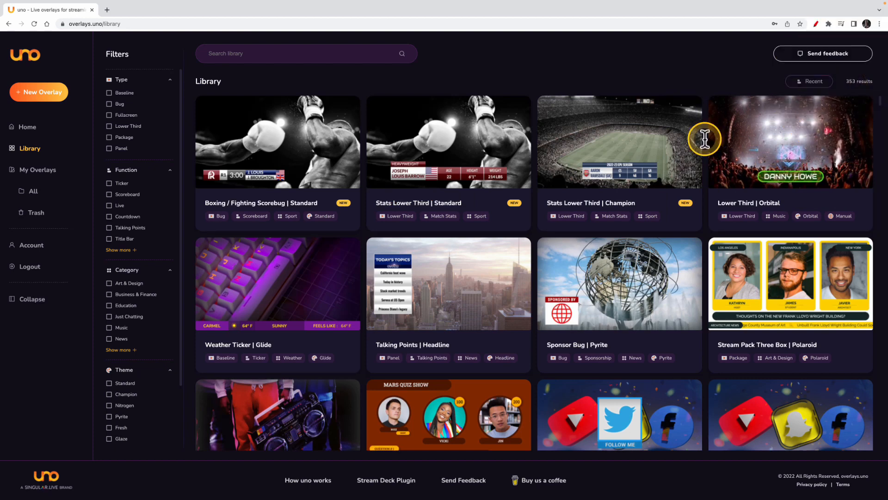
mouse_move(108, 140)
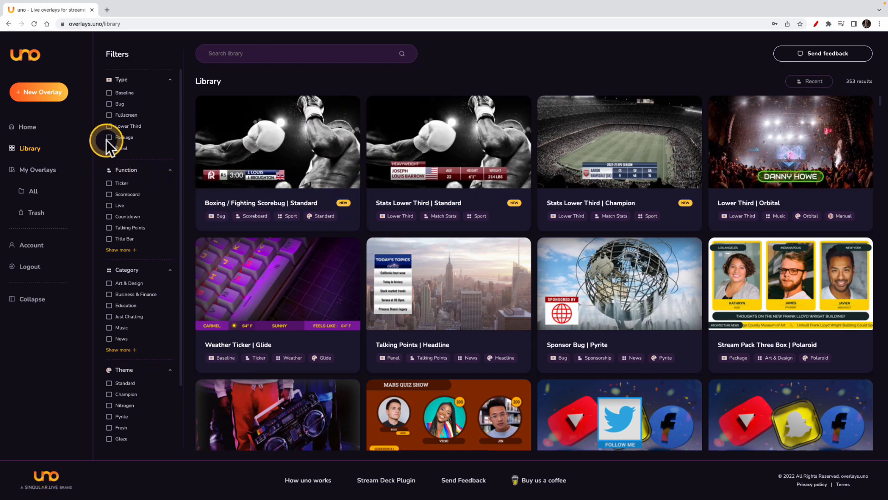
mouse_move(113, 151)
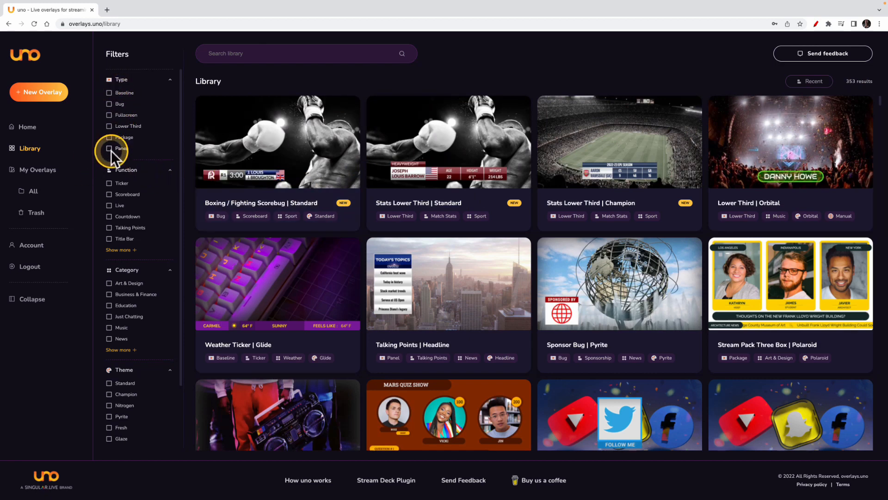
mouse_move(120, 202)
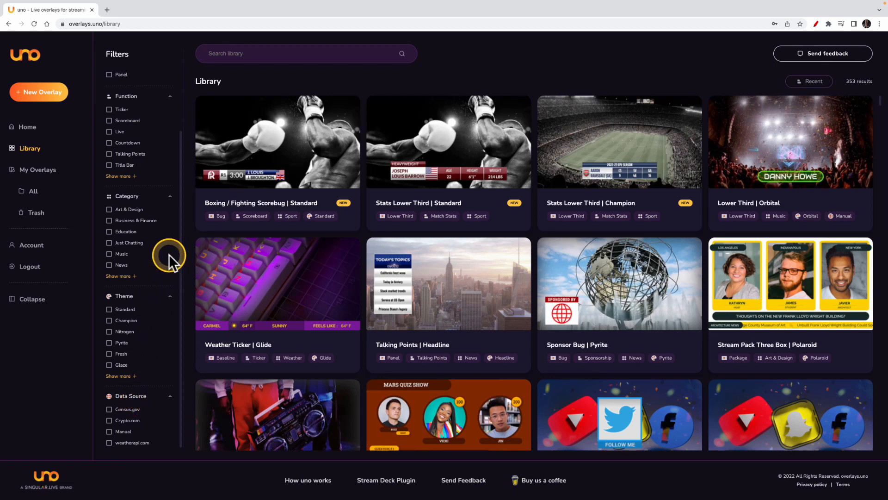
mouse_move(136, 228)
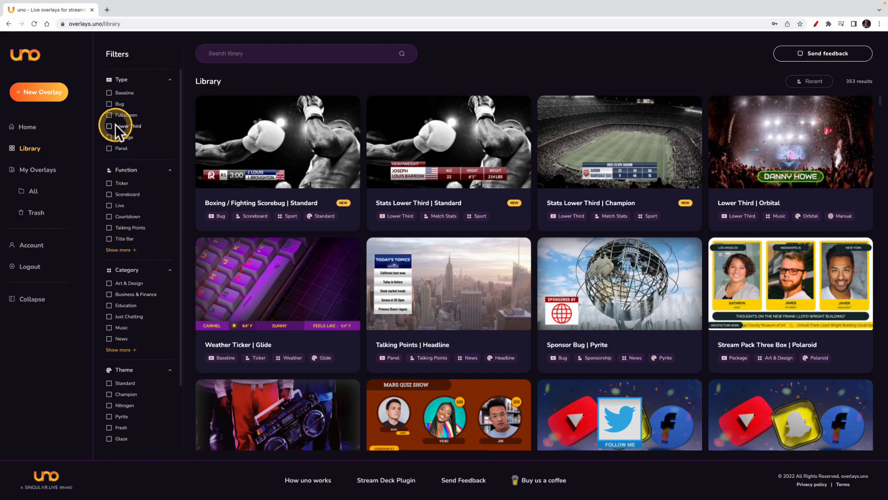
mouse_move(113, 131)
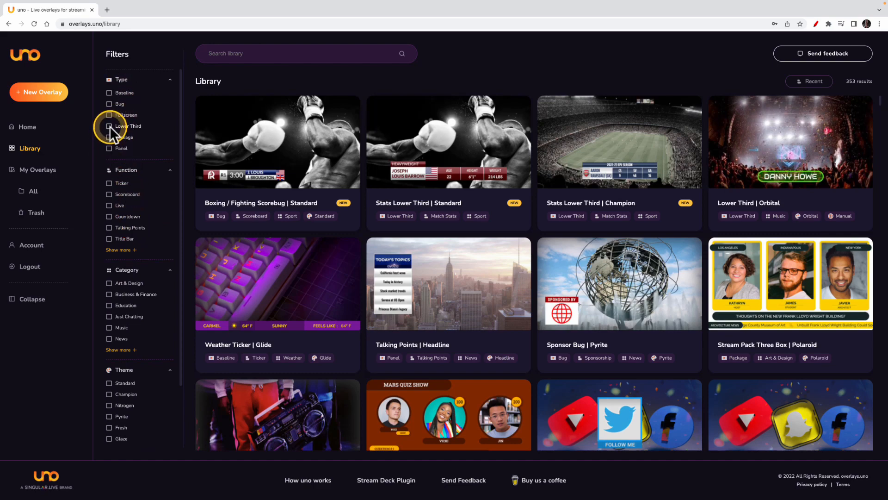
Filter the library to the Lower Third type and browse the 92 results
click(109, 126)
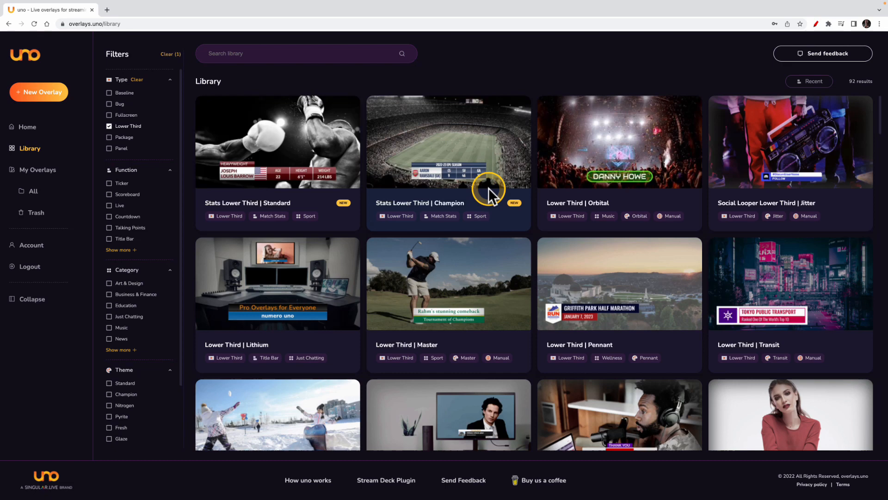
mouse_move(334, 179)
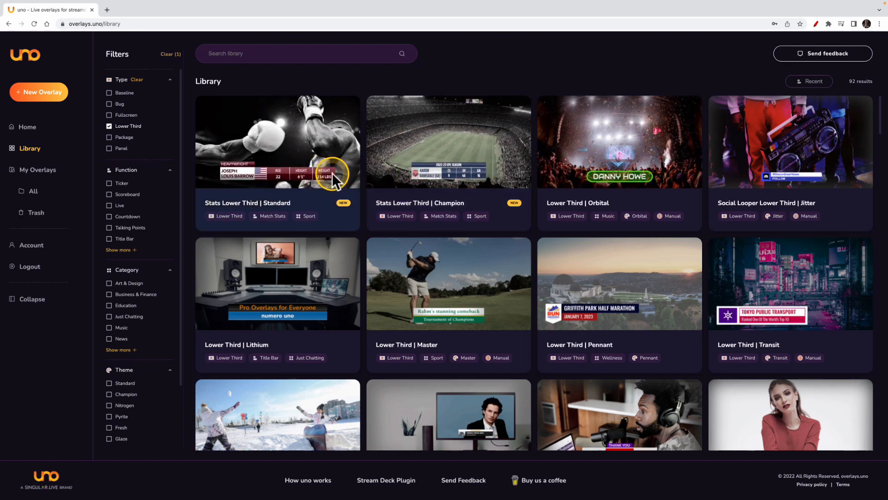
mouse_move(628, 185)
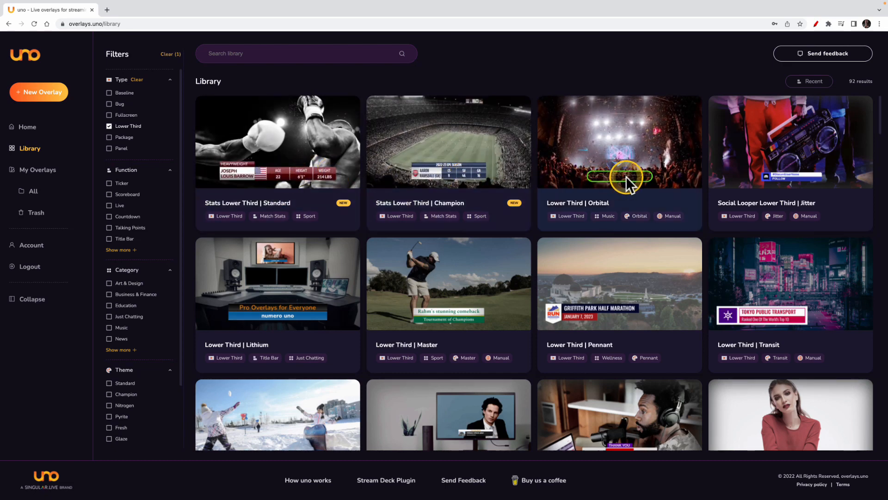
mouse_move(765, 235)
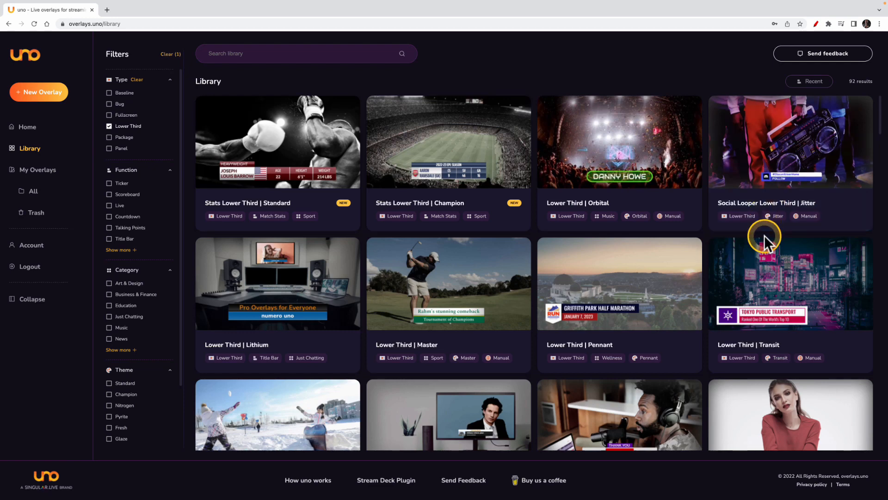
scroll(down, 3)
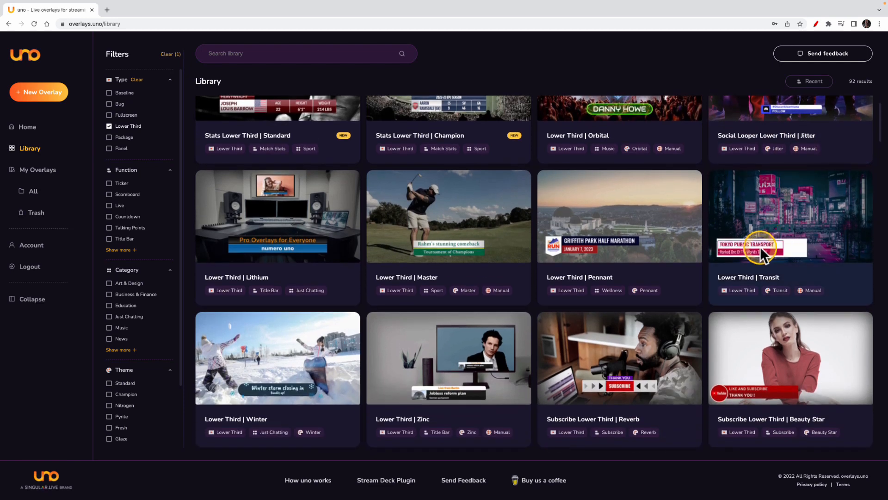
mouse_move(427, 260)
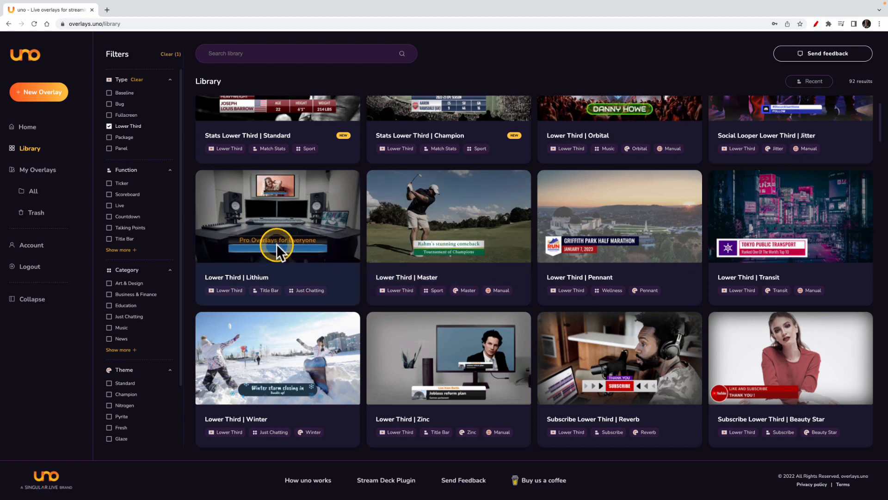
scroll(up, 3)
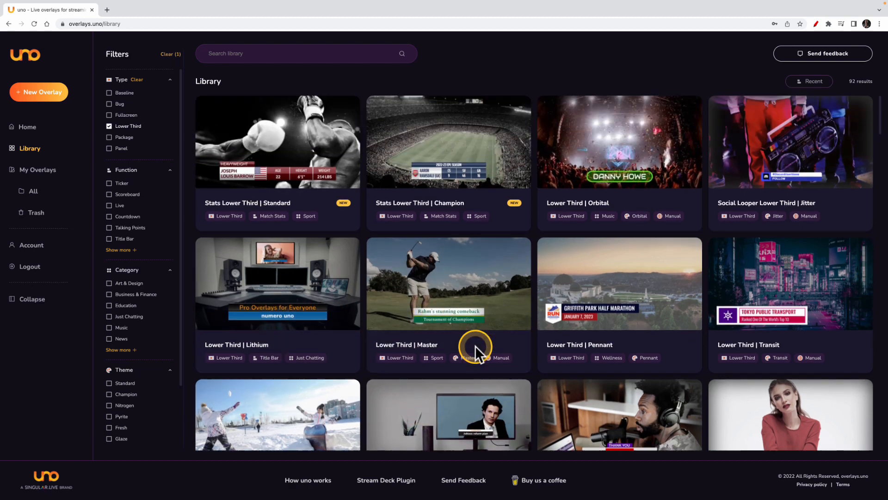
mouse_move(632, 153)
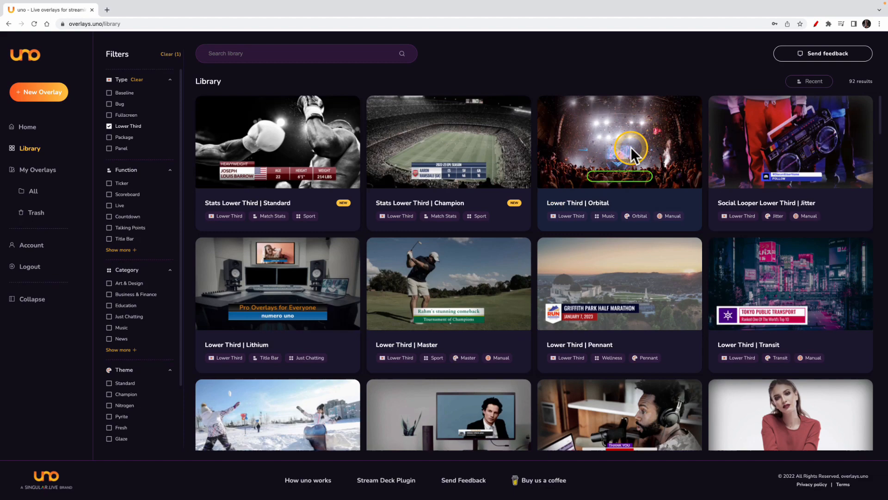
Preview the Lower Third | Orbital card and add it to My Overlays
click(619, 141)
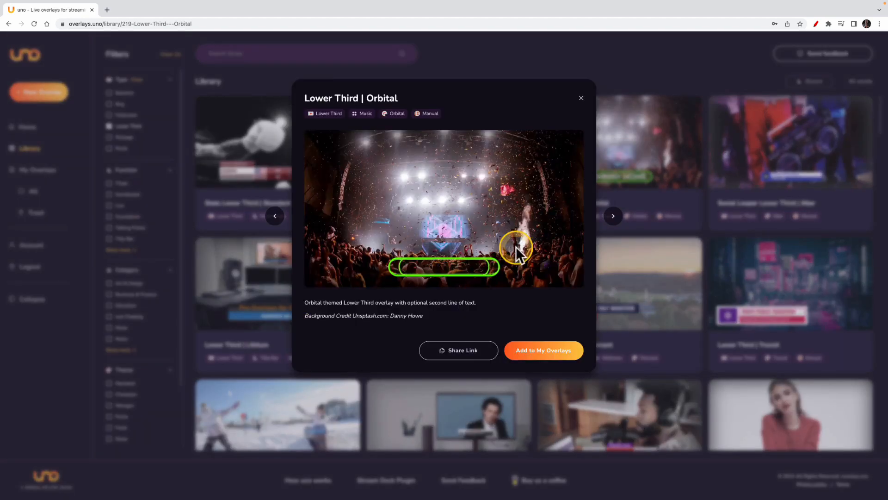
mouse_move(435, 277)
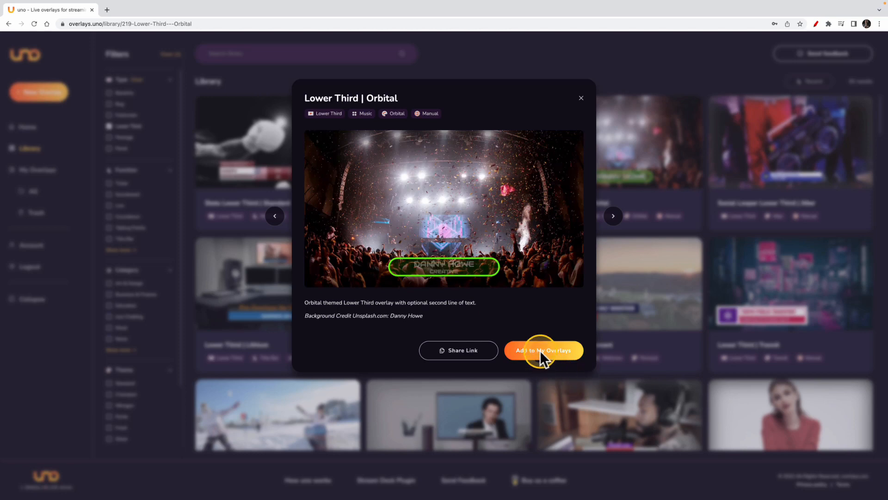
click(543, 350)
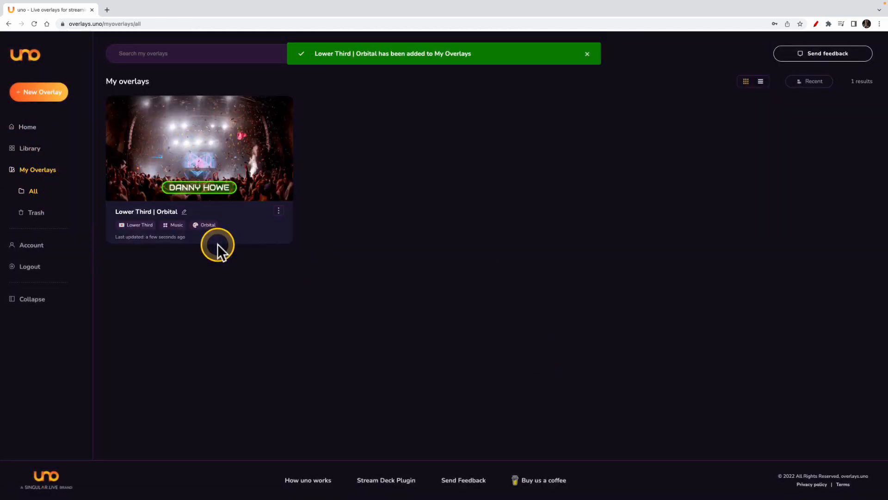
Rename the card to 'Lower Third | Orbital' and show its three-dot actions menu
click(587, 54)
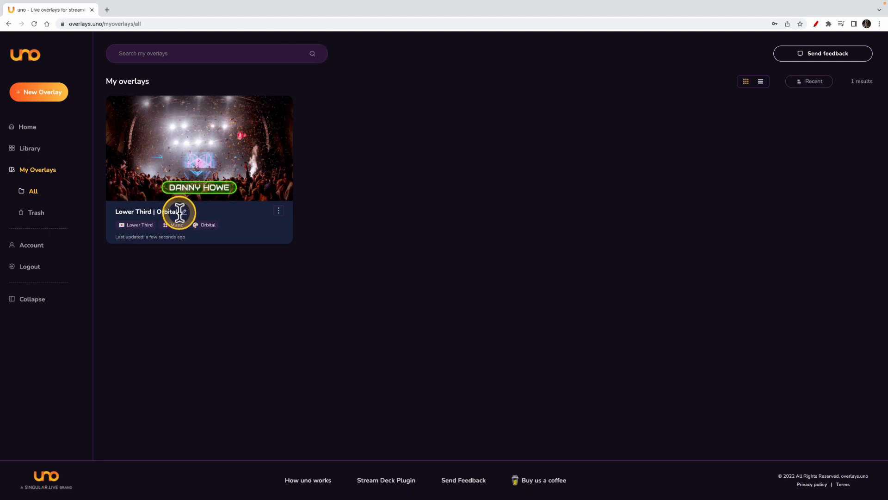
double_click(164, 211)
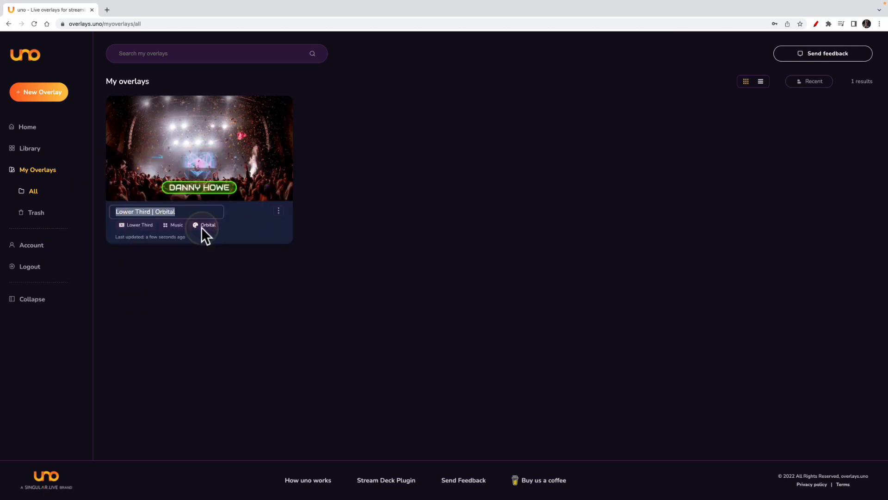
click(205, 228)
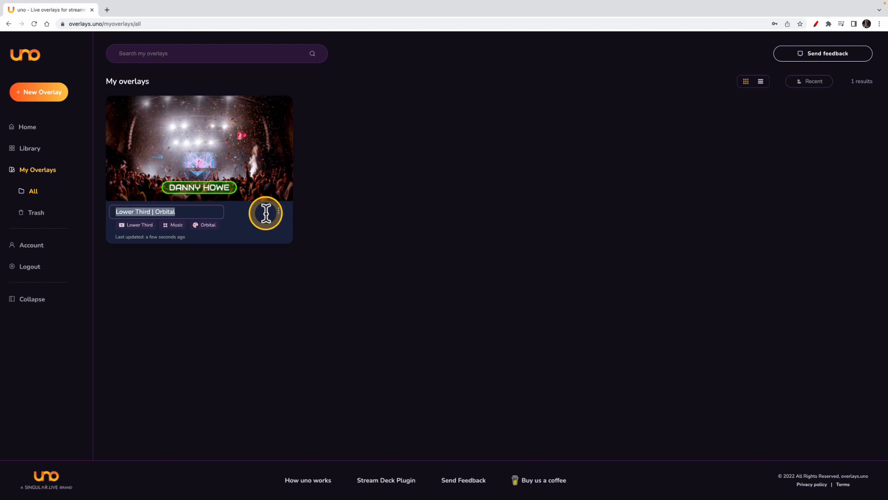
click(277, 214)
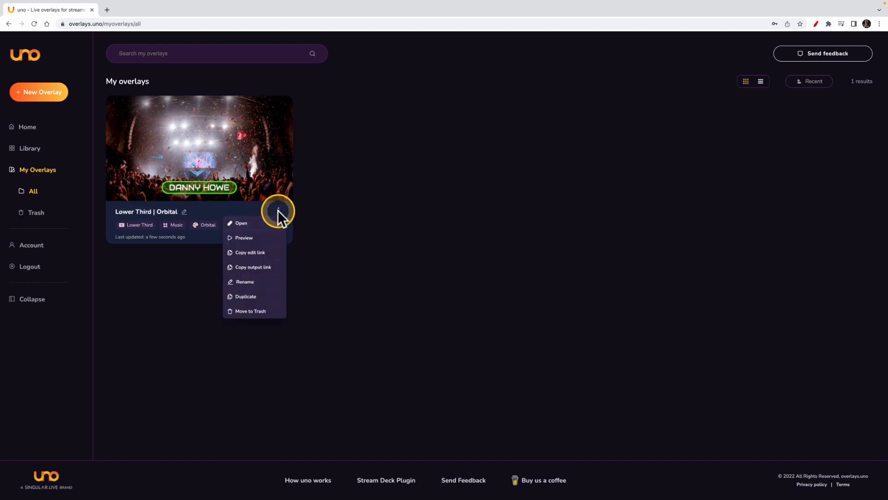
mouse_move(240, 222)
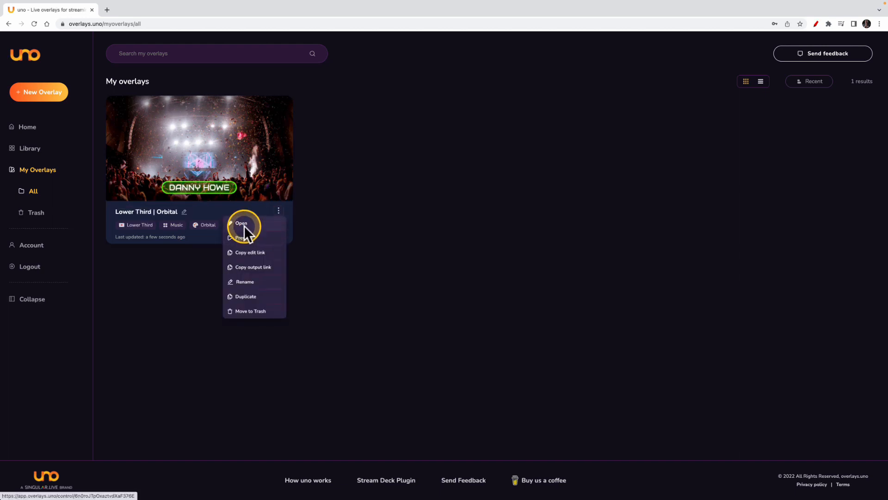
Choose Open to load the Orbital overlay's control page in a new tab
click(241, 222)
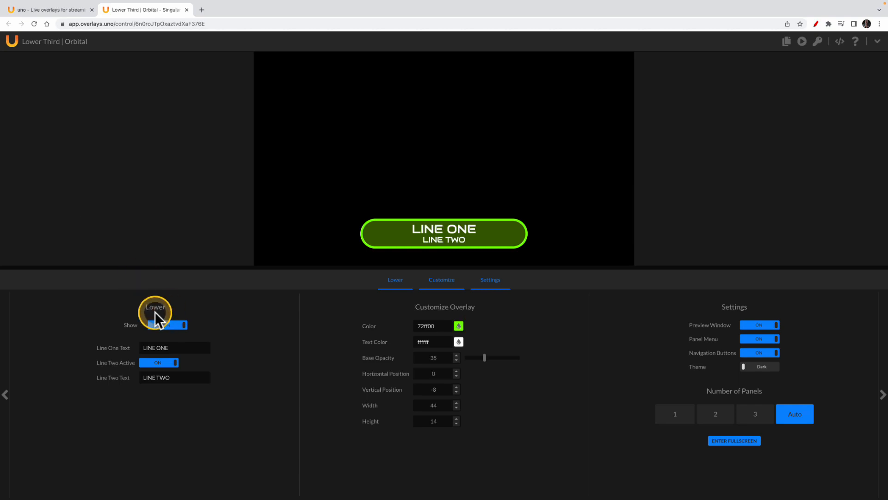
mouse_move(521, 317)
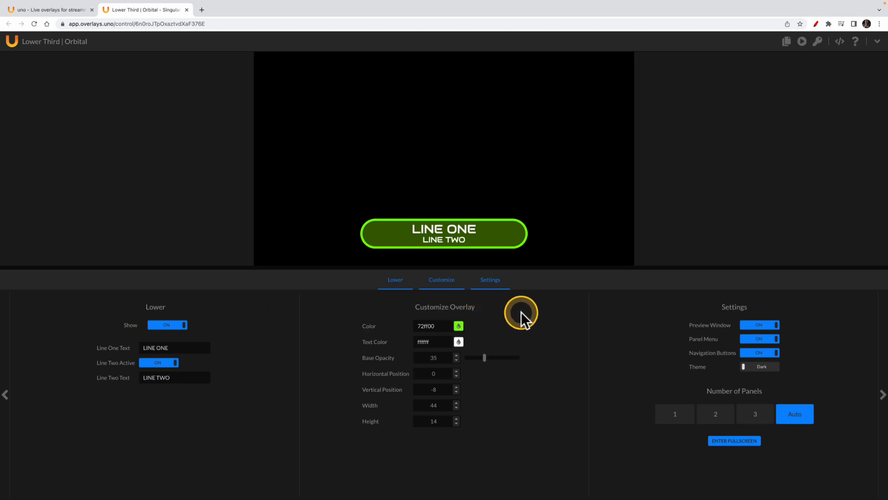
mouse_move(334, 317)
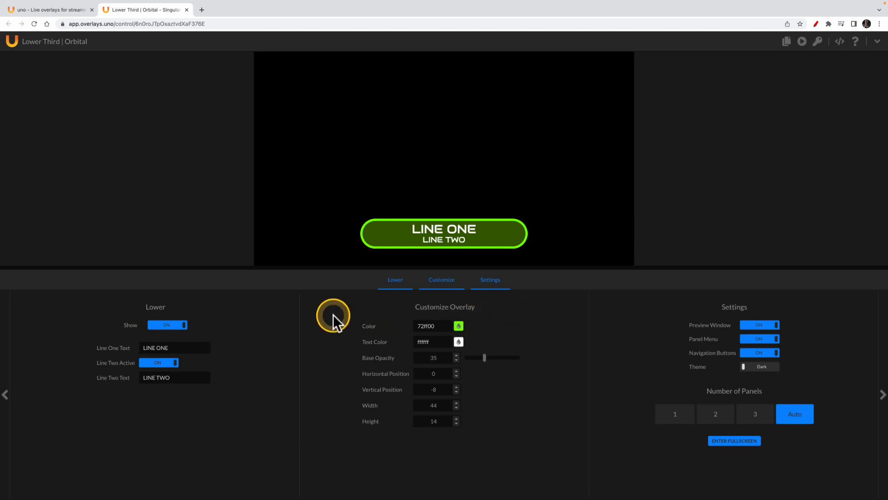
mouse_move(156, 323)
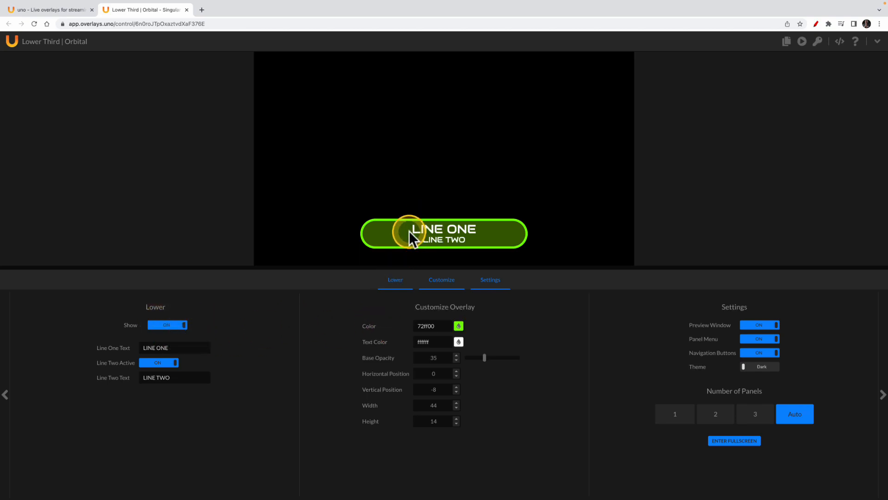
mouse_move(708, 343)
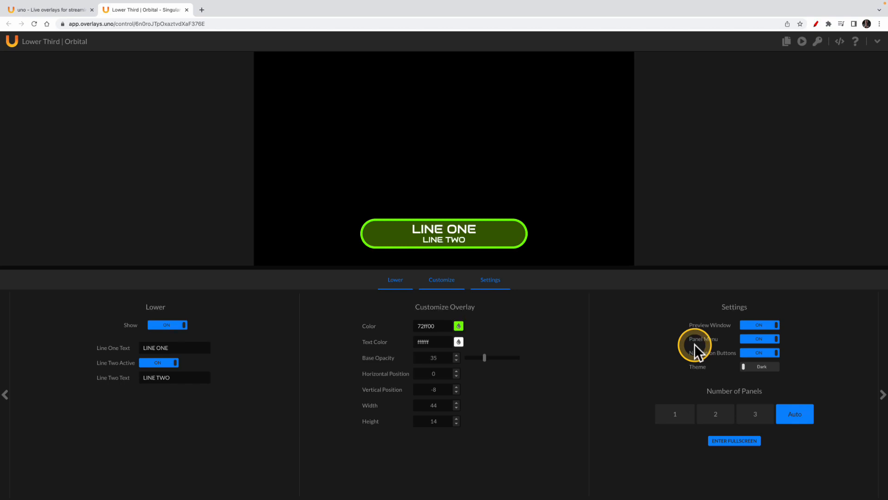
mouse_move(713, 344)
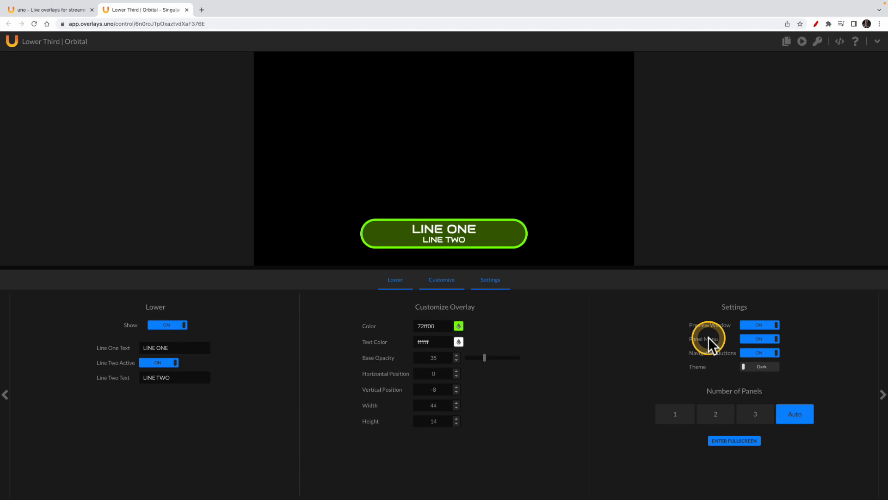
mouse_move(664, 327)
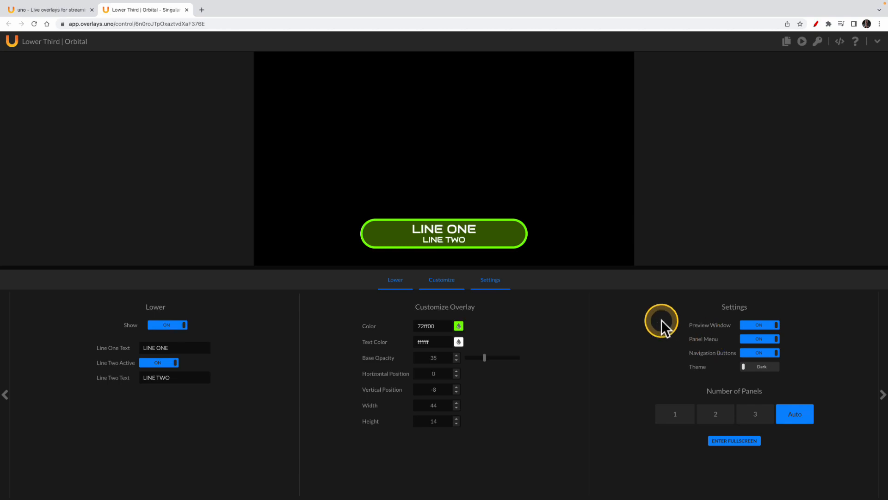
mouse_move(712, 330)
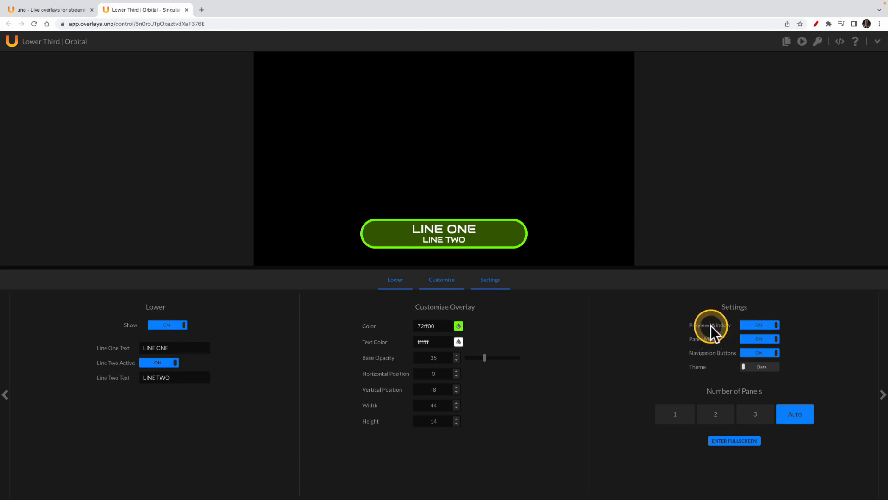
mouse_move(689, 357)
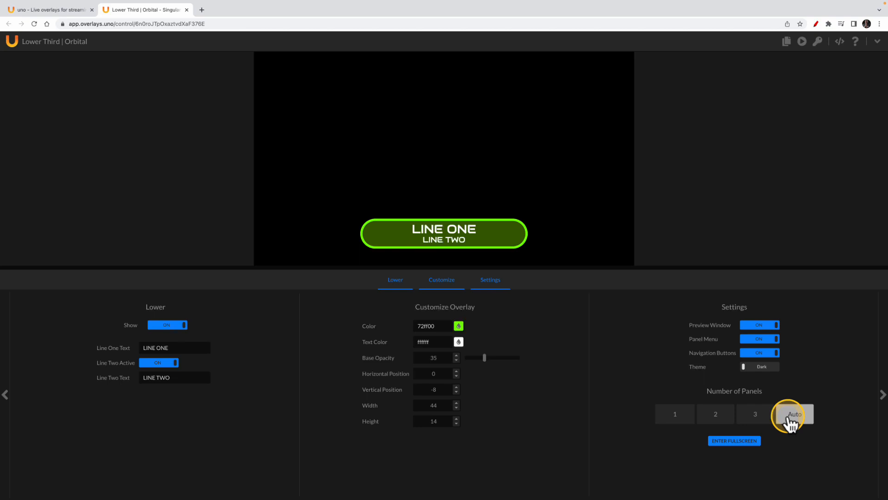
click(794, 414)
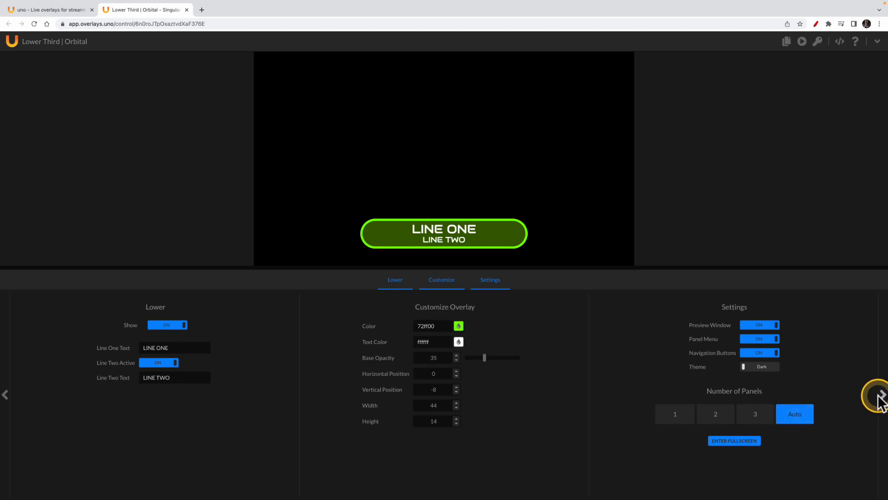
mouse_move(437, 406)
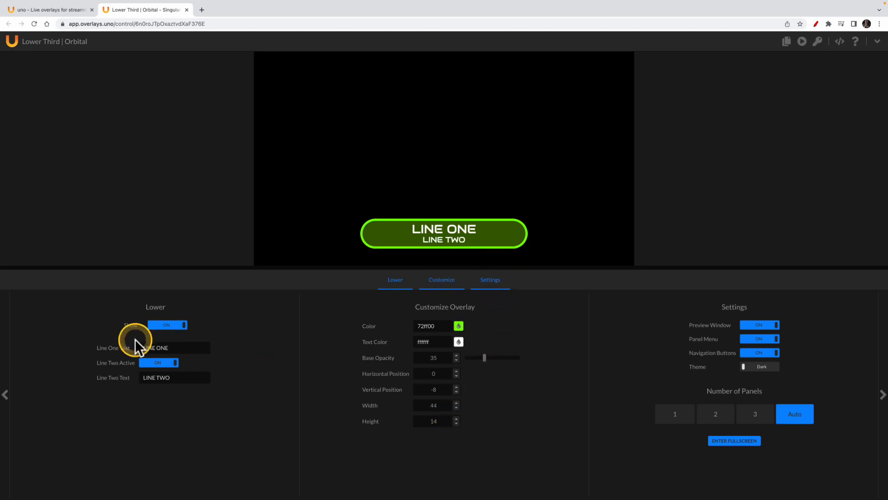
Toggle Show off and on, then set Color to 3464d4 with Base Opacity 47
click(167, 324)
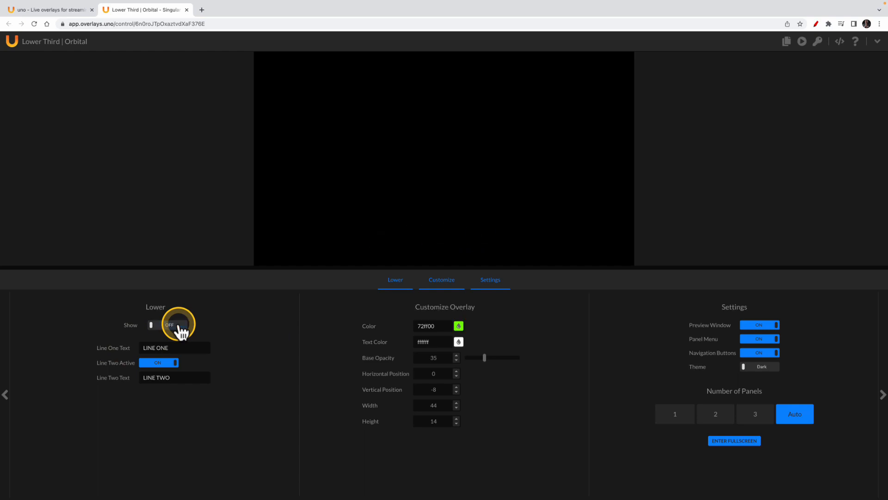
click(166, 325)
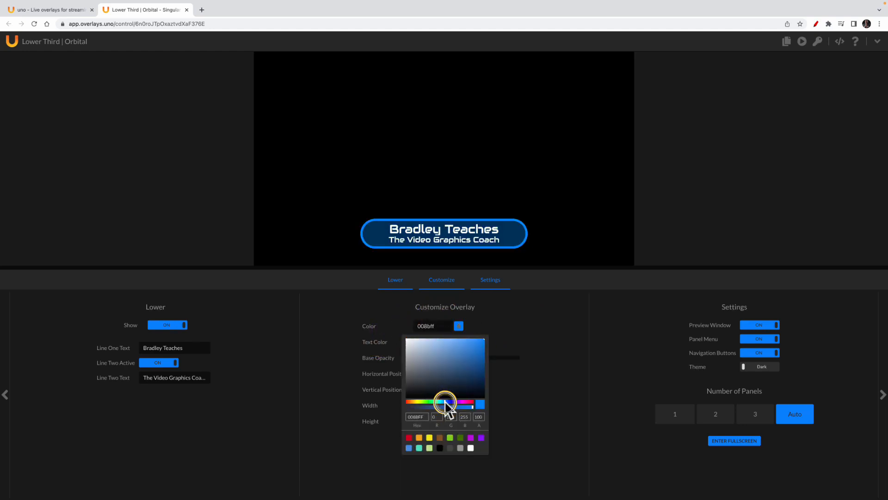
click(446, 394)
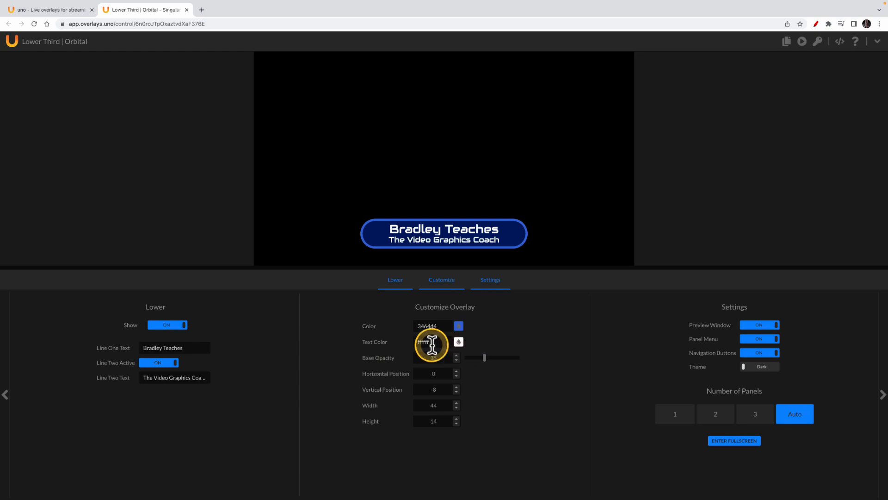
mouse_move(380, 365)
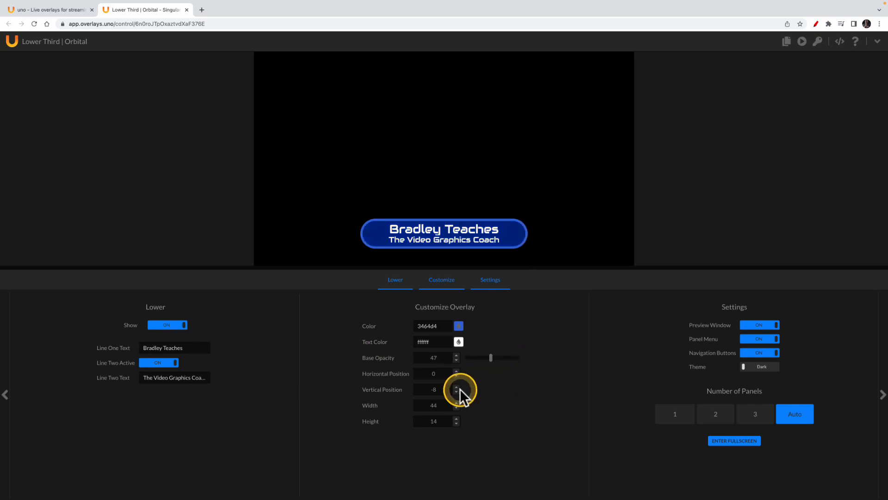
Lower Horizontal Position to -25 and copy the overlay's output URL
click(457, 376)
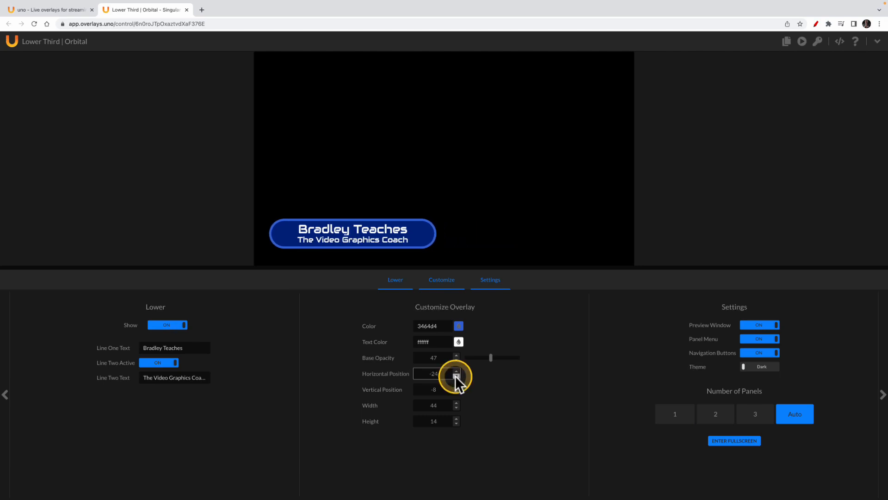
click(457, 376)
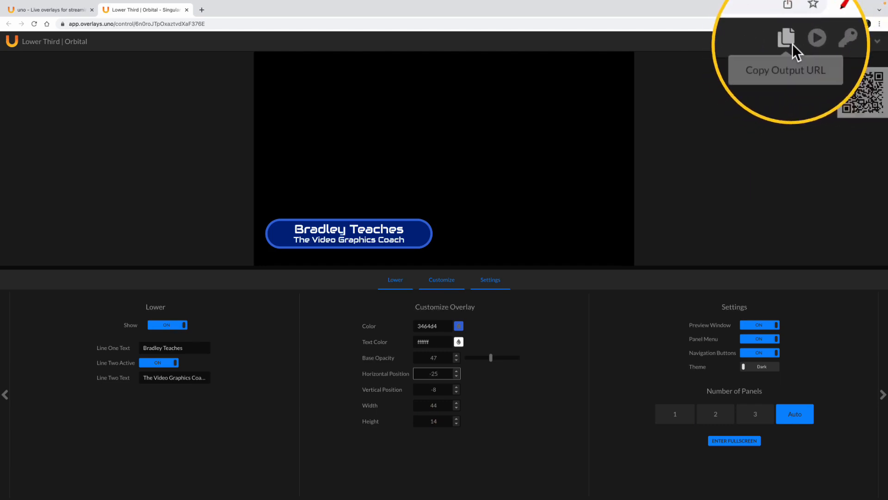
mouse_move(679, 88)
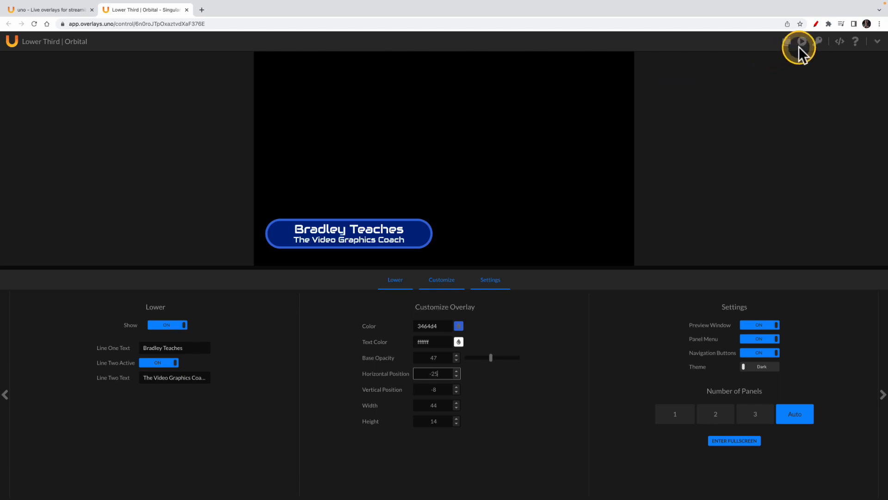
click(787, 40)
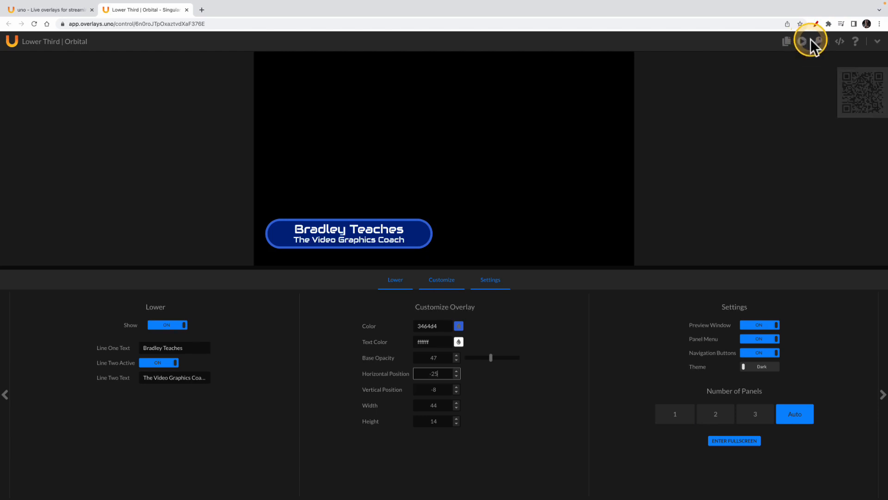
mouse_move(818, 41)
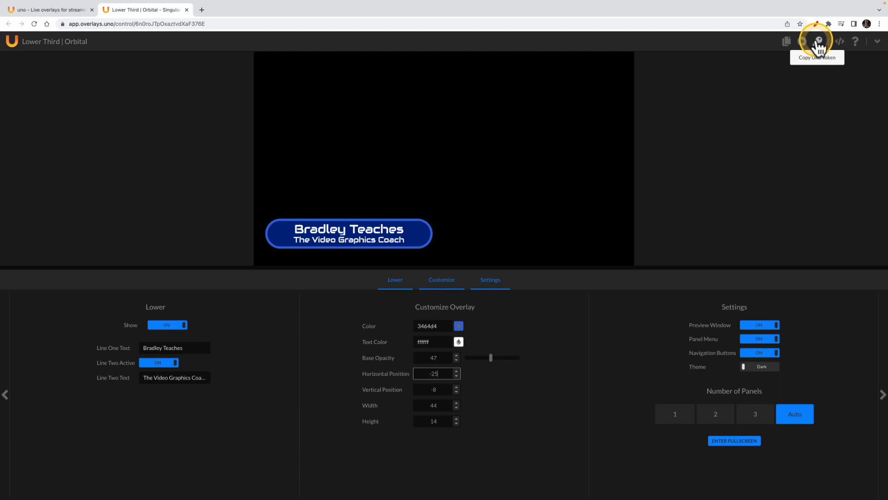
mouse_move(840, 41)
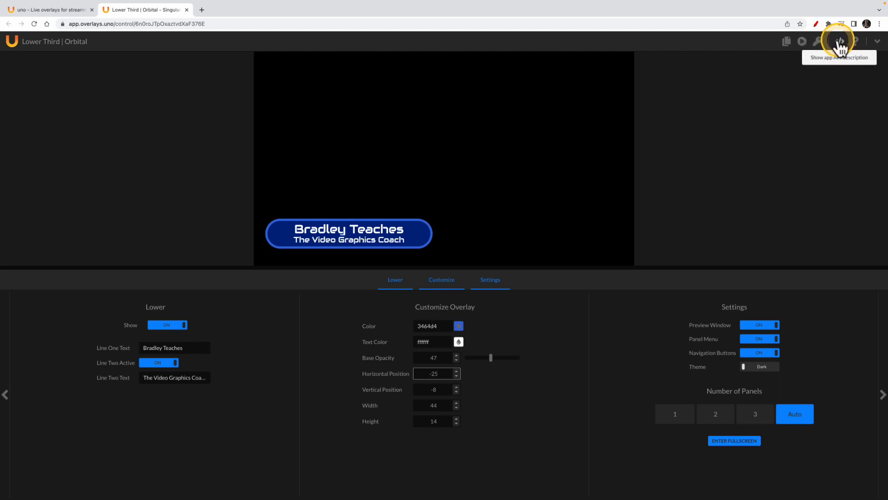
mouse_move(852, 41)
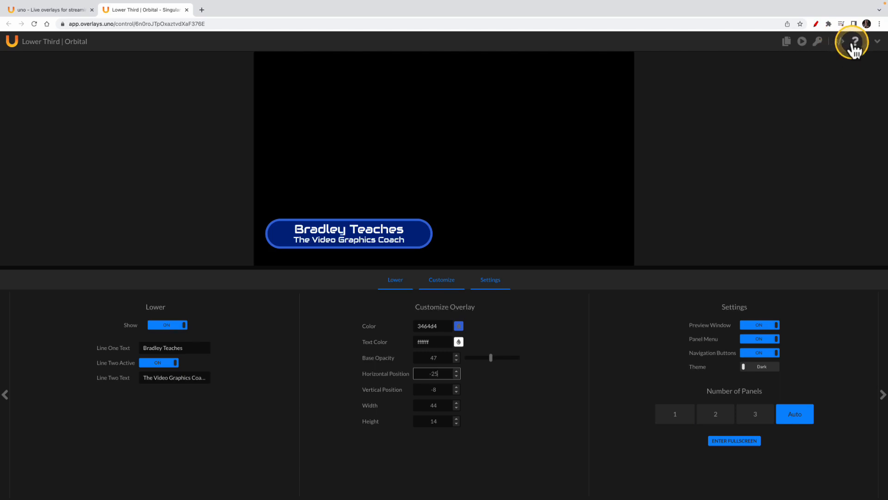
mouse_move(707, 155)
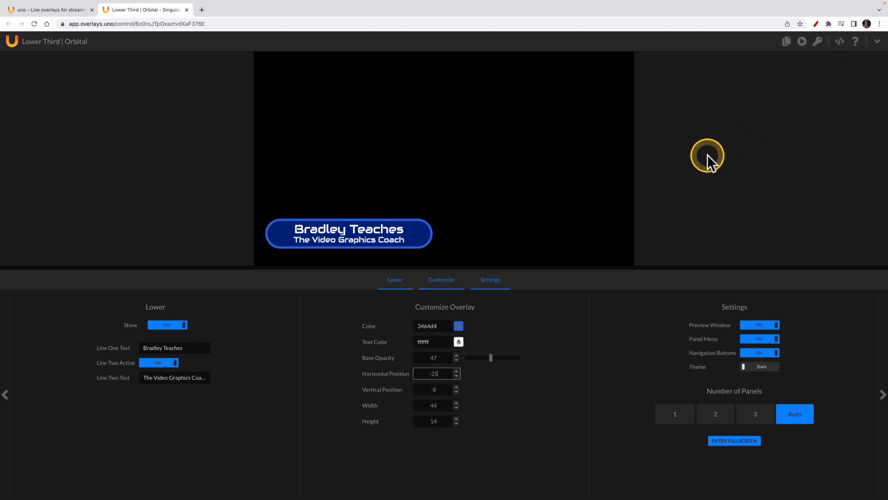
click(787, 41)
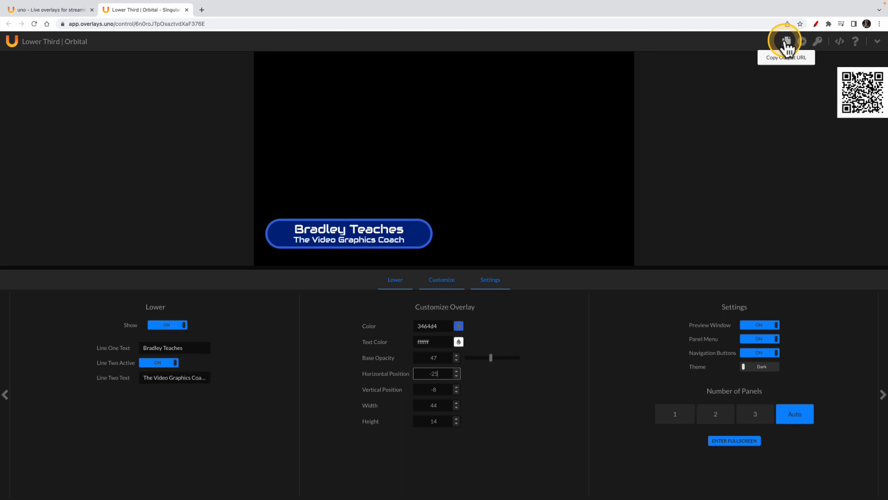
click(786, 40)
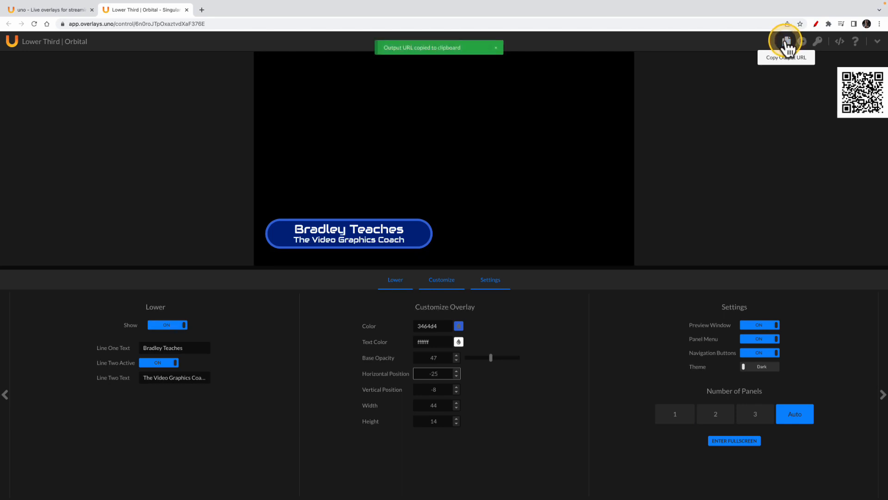
mouse_move(447, 56)
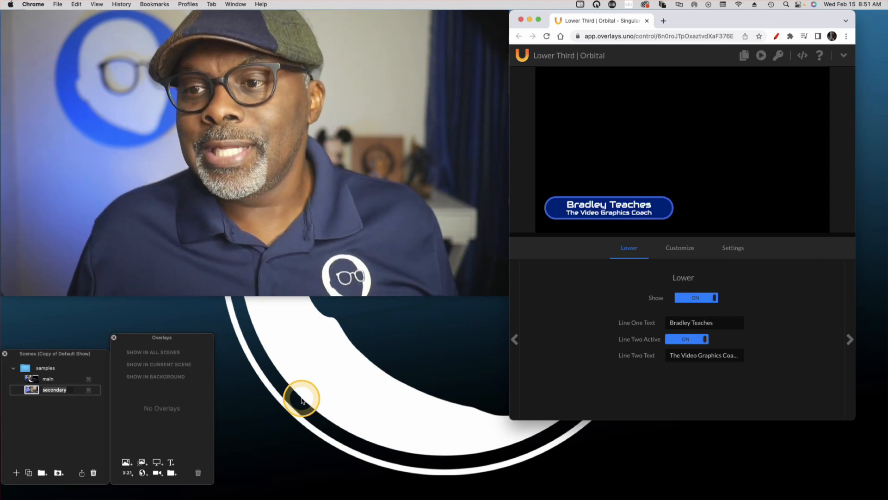
mouse_move(161, 360)
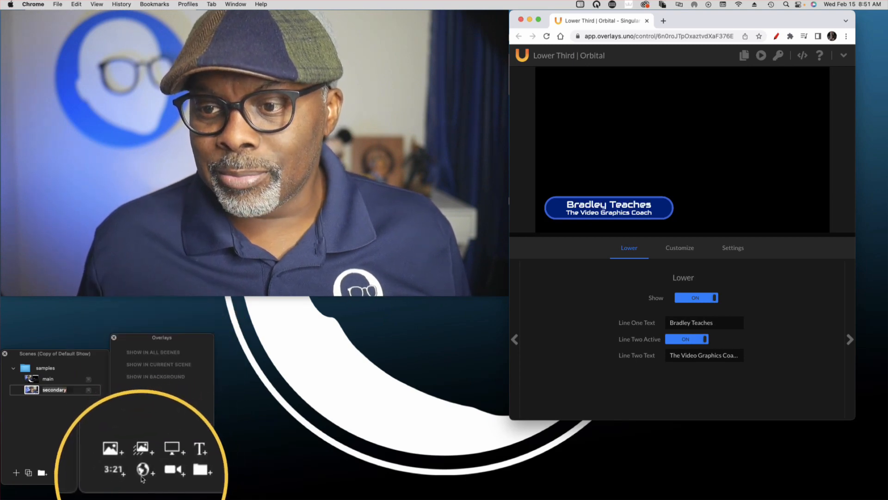
Add an Ecamm widget overlay using the uno output URL at 1280×720
click(143, 472)
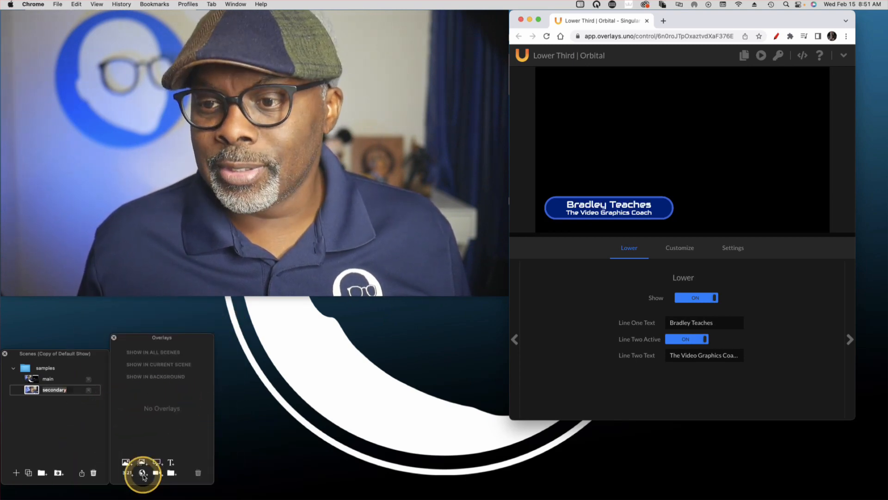
click(142, 472)
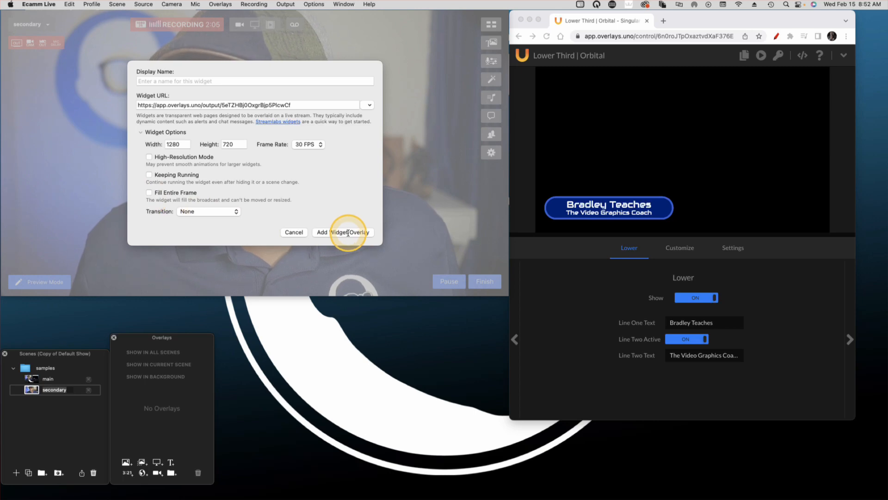
Add the uno lower third as a widget overlay in Ecamm Live's bottom-left
click(342, 232)
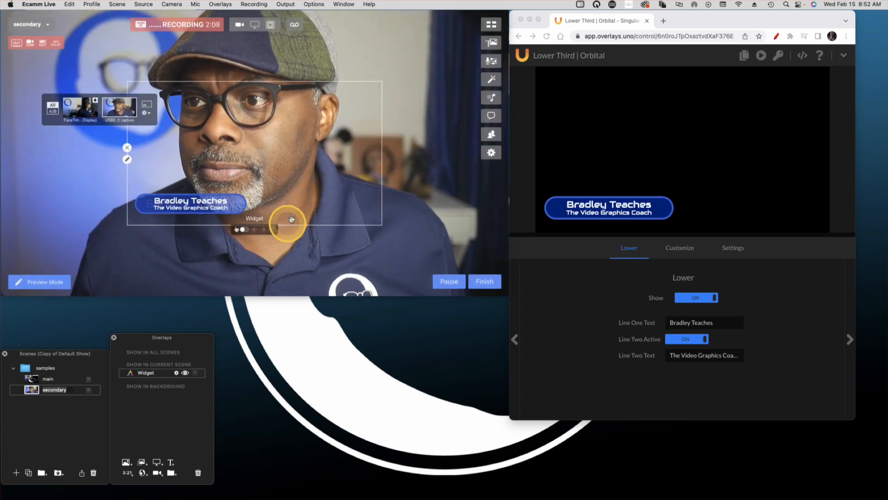
mouse_move(249, 189)
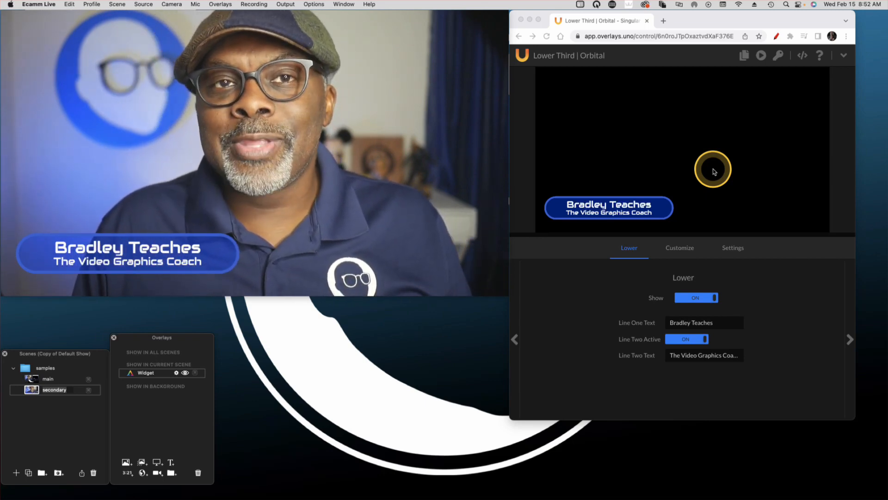
mouse_move(527, 355)
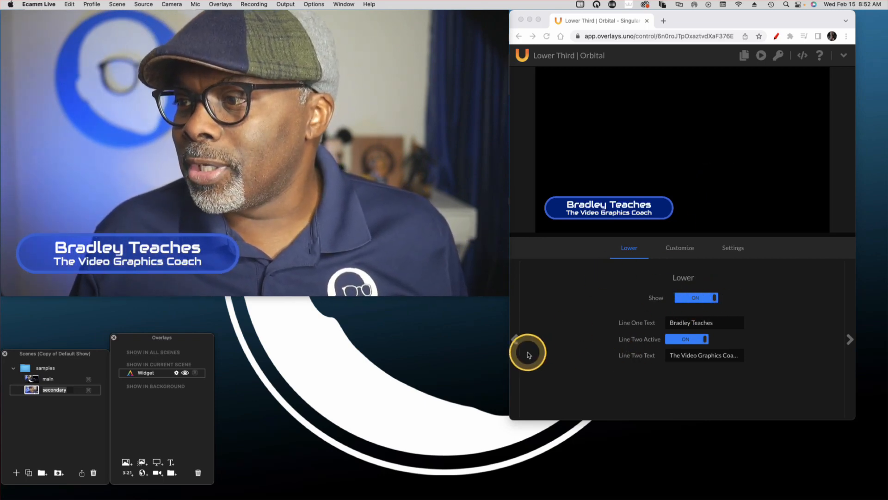
mouse_move(702, 297)
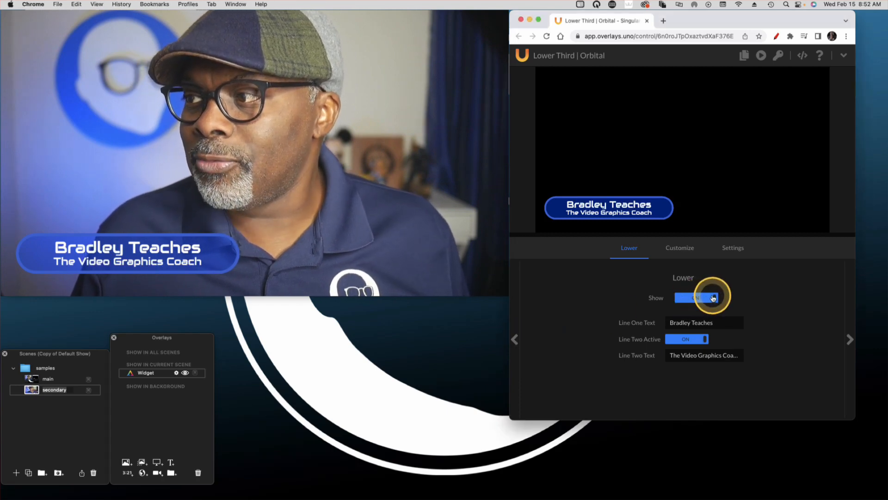
click(687, 297)
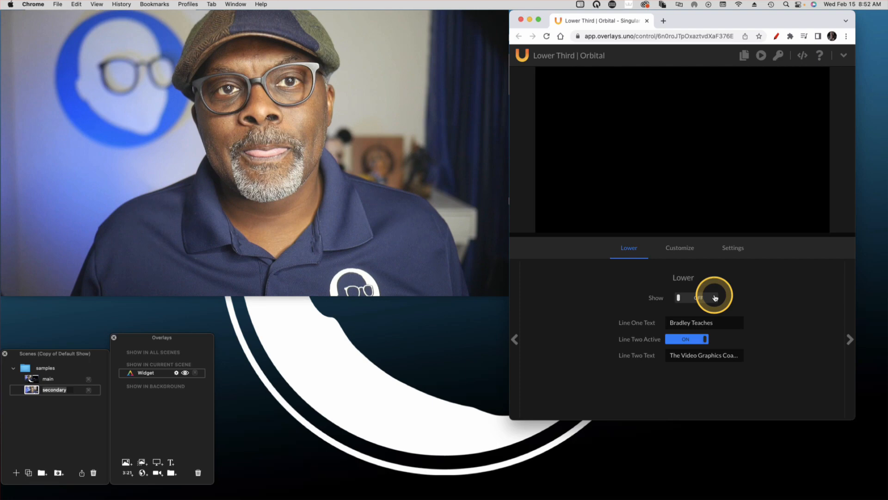
click(687, 298)
text(Vinson)
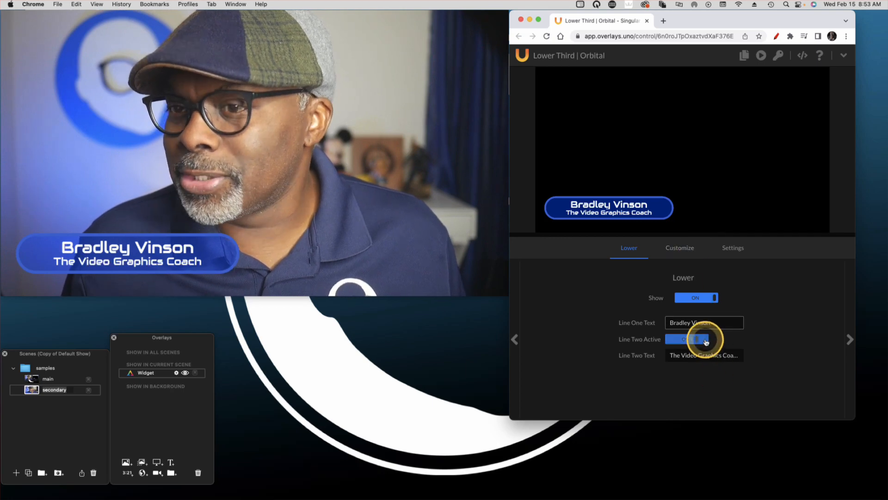
click(696, 338)
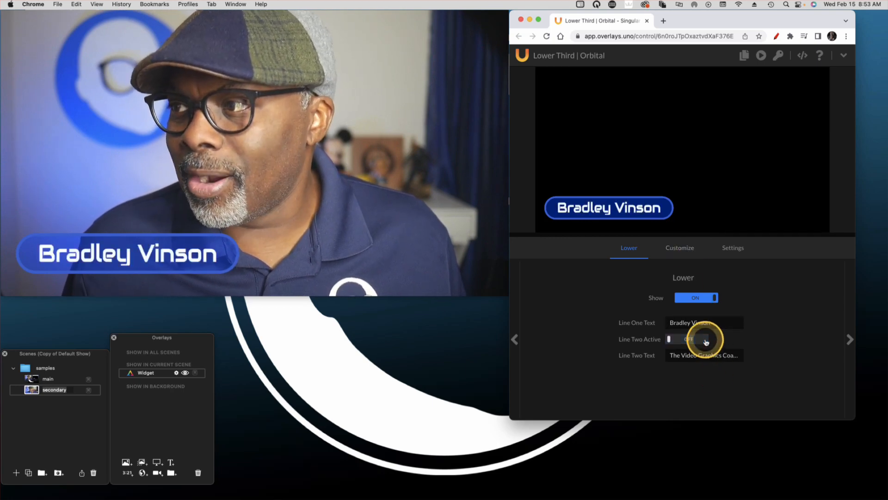
click(696, 338)
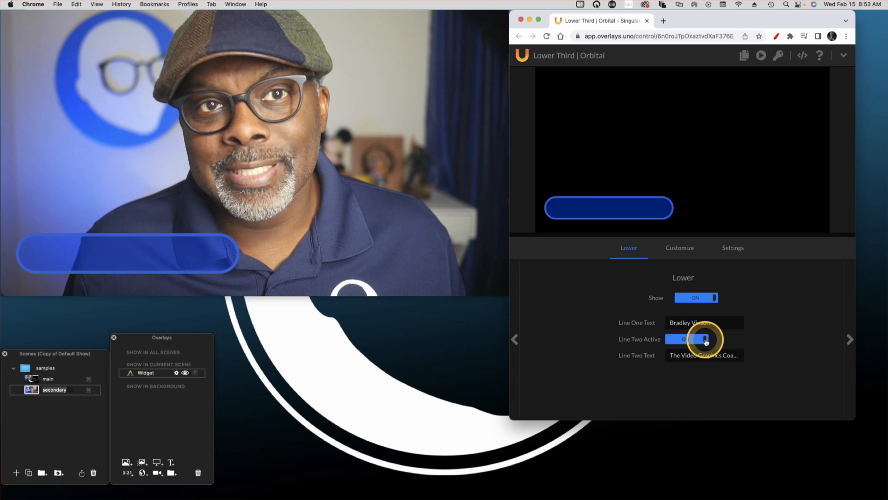
click(696, 339)
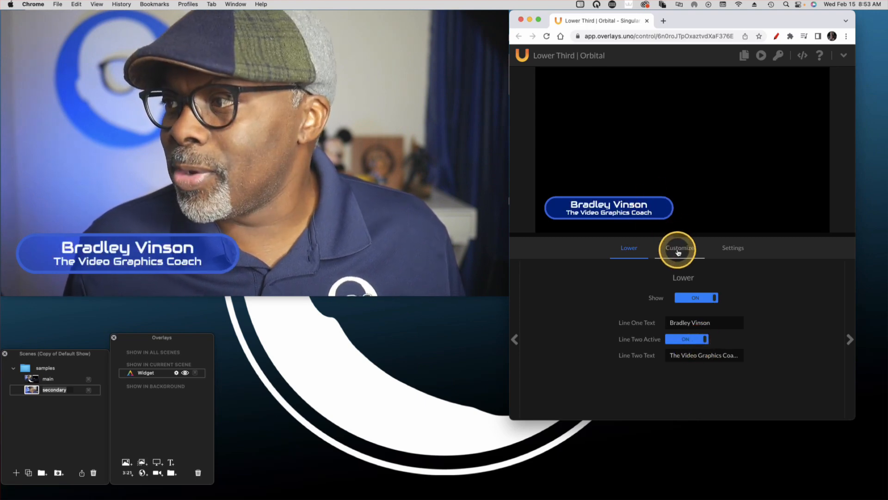
In Customize, set the lower third's Color to brown 8b572a
click(679, 248)
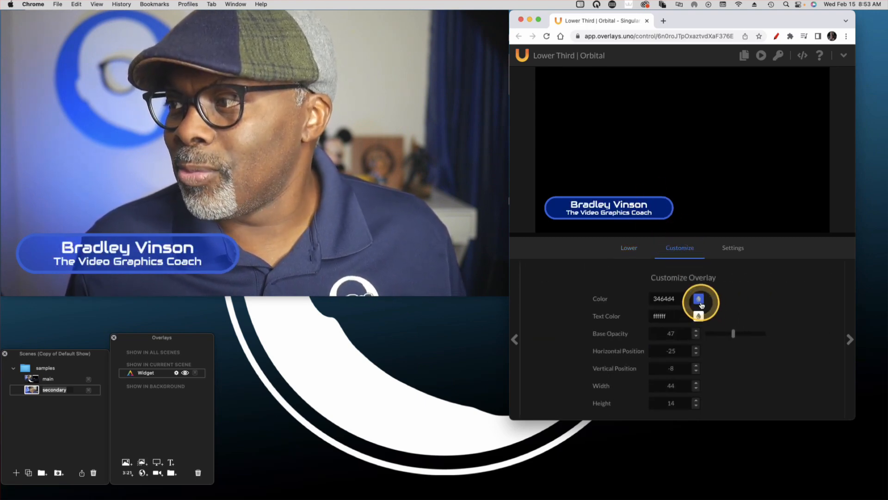
click(699, 298)
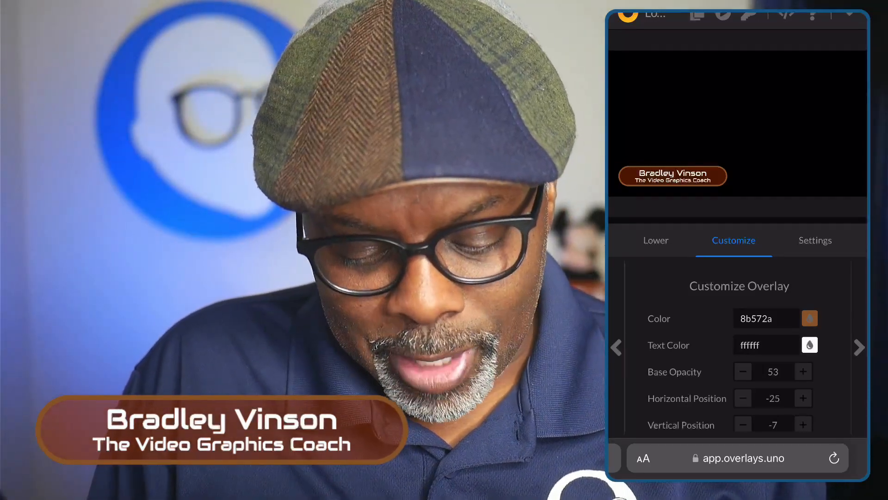
From the phone, toggle Show off and on and set Line One Text to BradleyTeaches
click(656, 240)
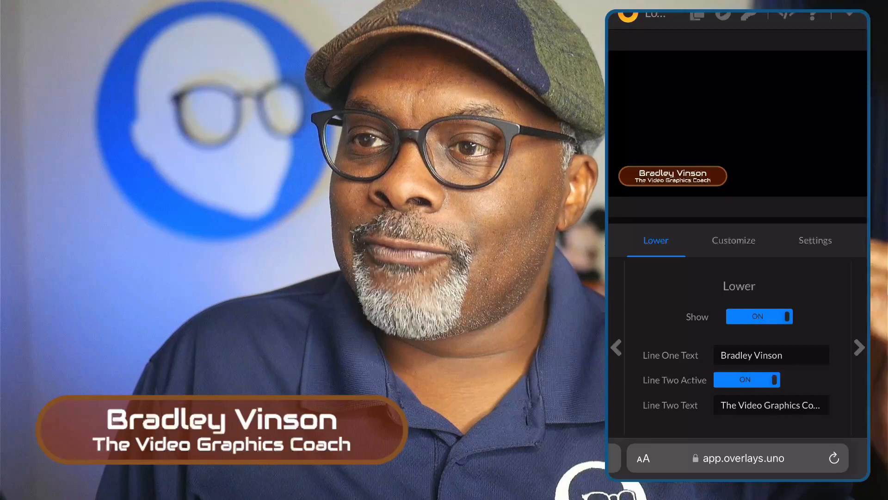
click(760, 316)
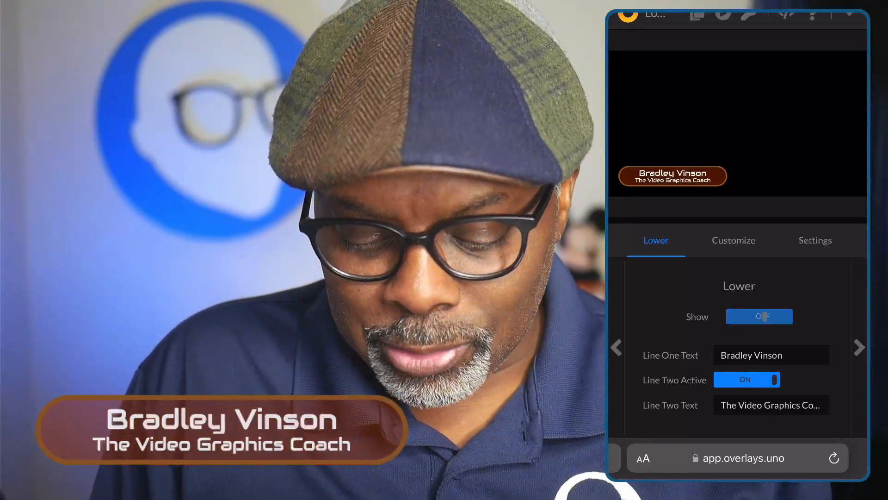
click(759, 315)
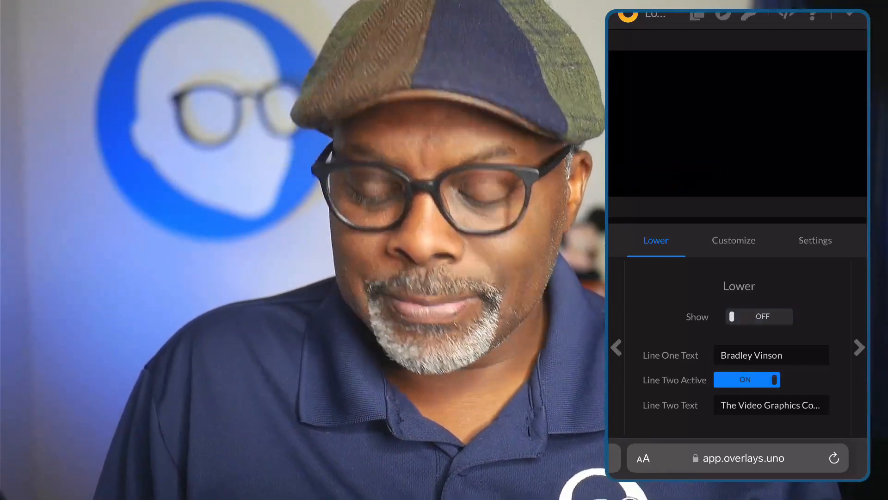
click(759, 316)
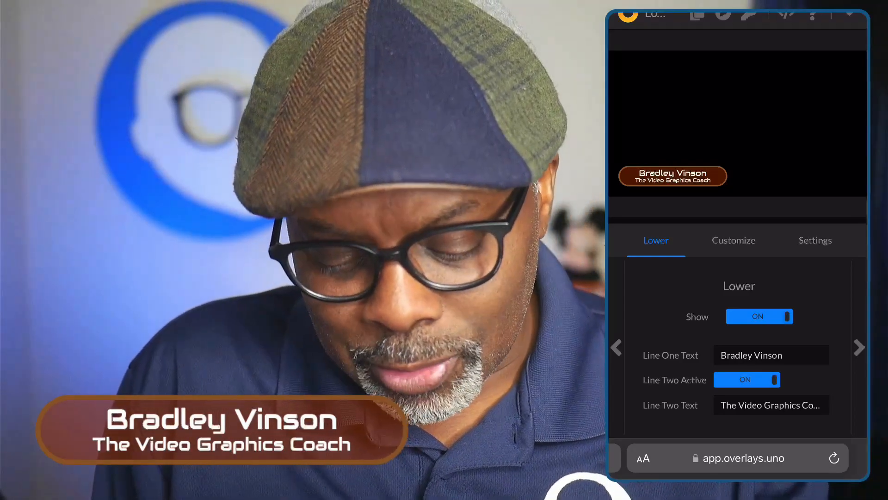
click(757, 355)
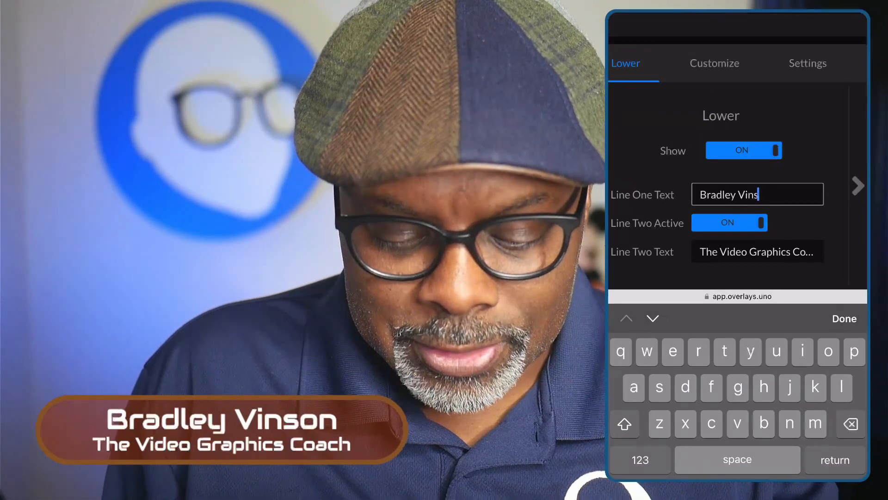
click(850, 424)
text(Teache)
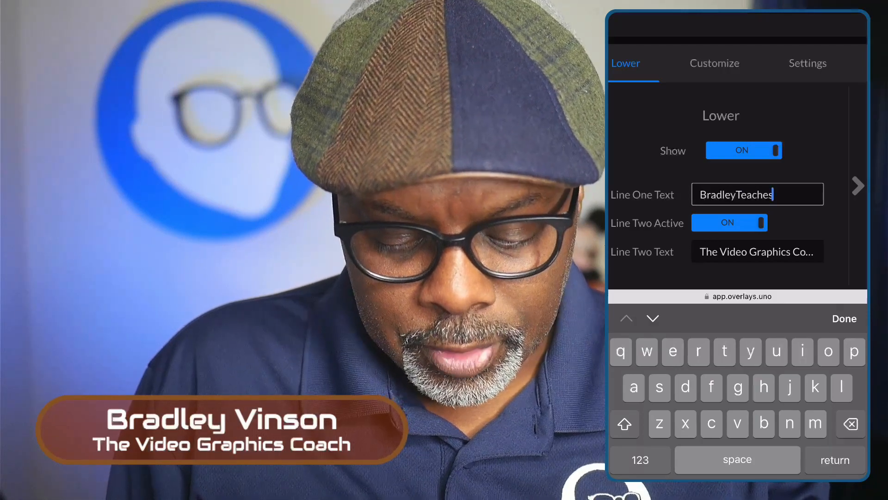
click(844, 319)
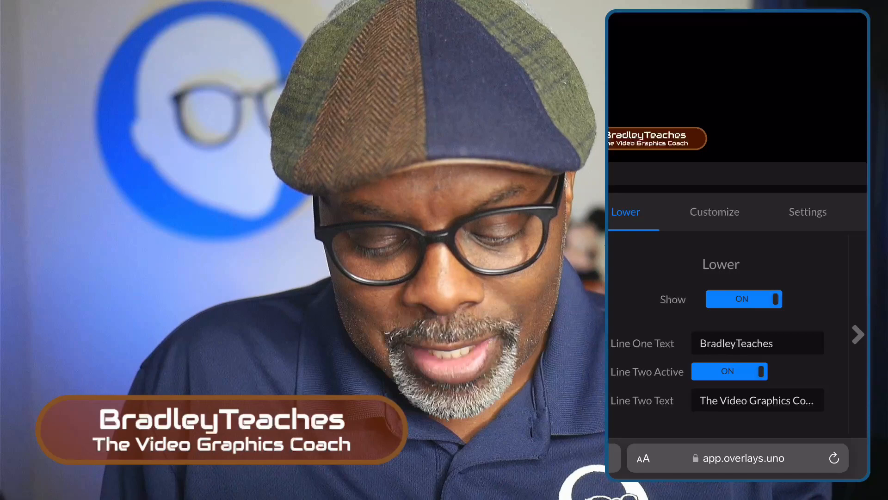
click(714, 211)
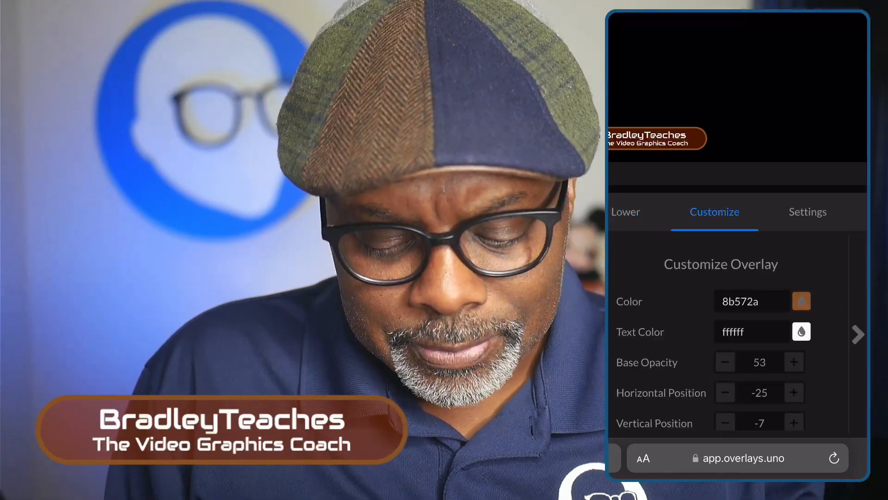
Make the lower third blue and lower its Base Opacity to 38
click(800, 301)
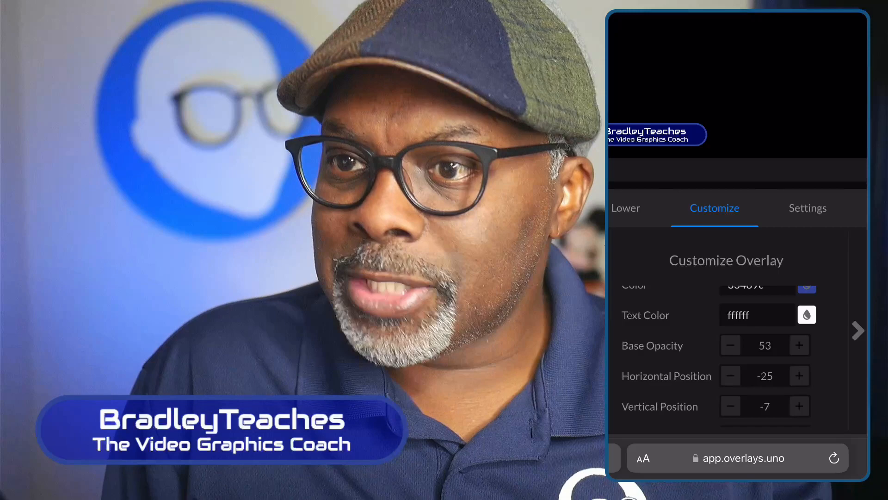
click(730, 345)
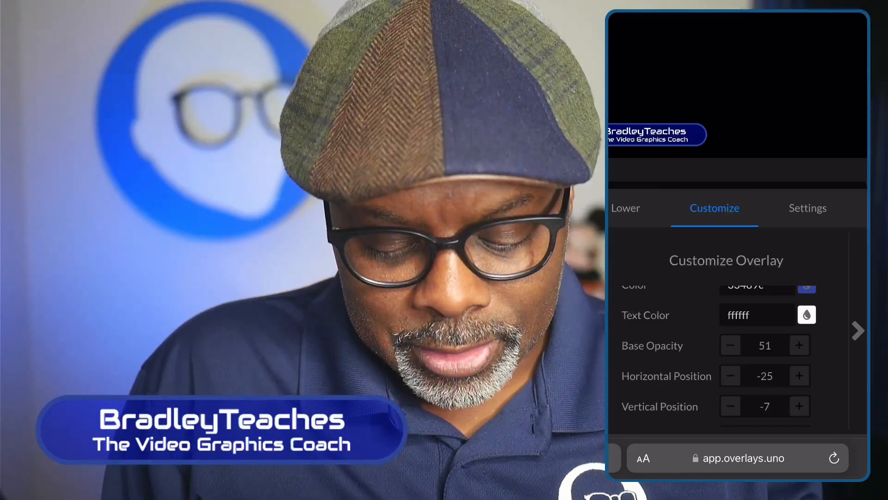
click(730, 345)
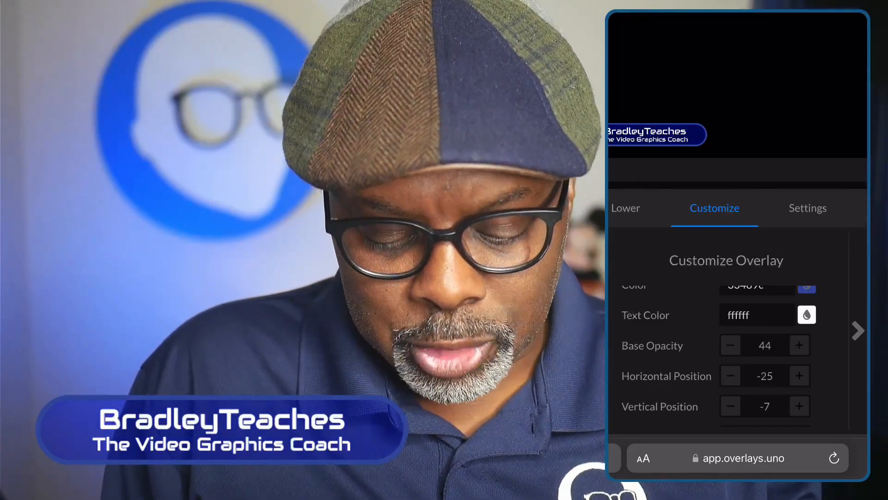
click(730, 345)
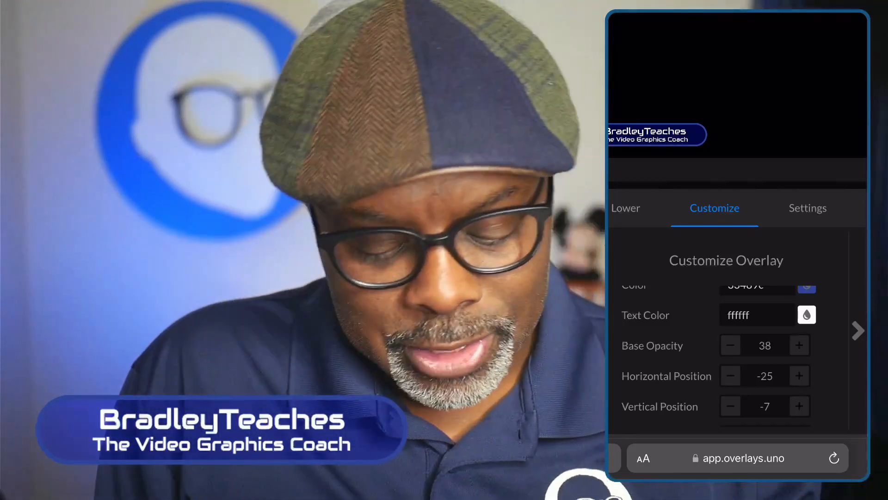
Set Horizontal -26, Vertical -8 and Width 38, then return to the Lower settings
scroll(down, 3)
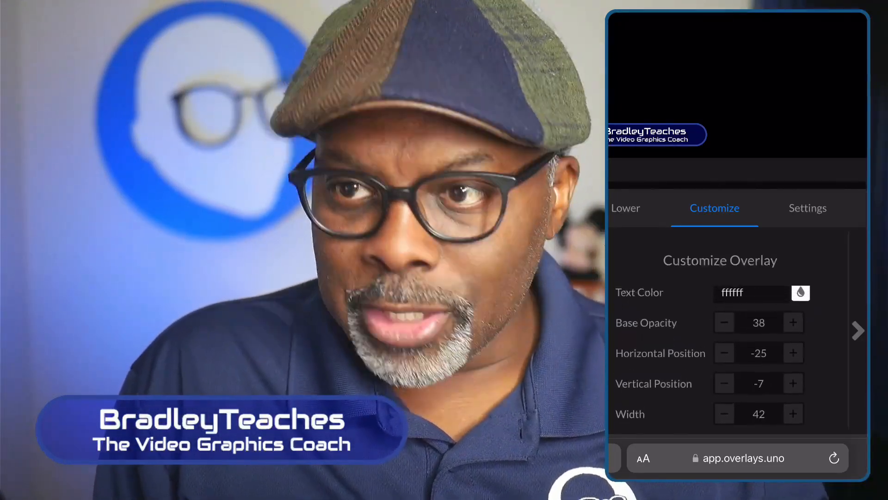
click(724, 352)
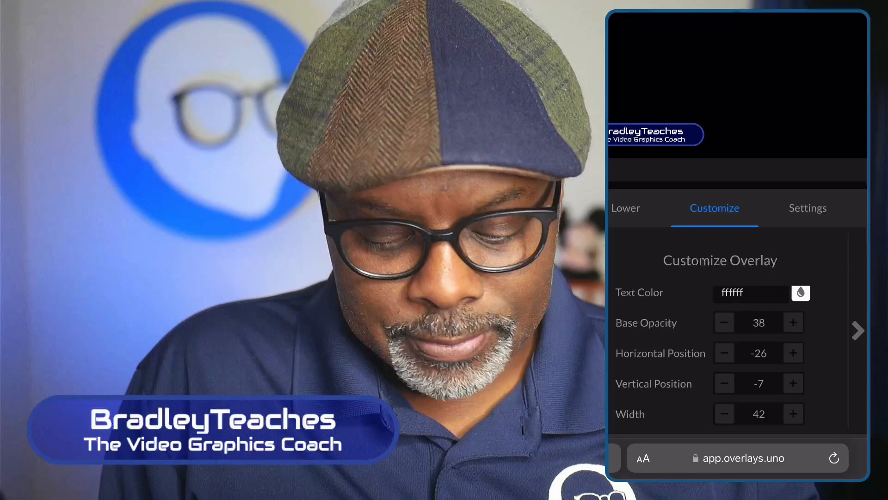
click(724, 383)
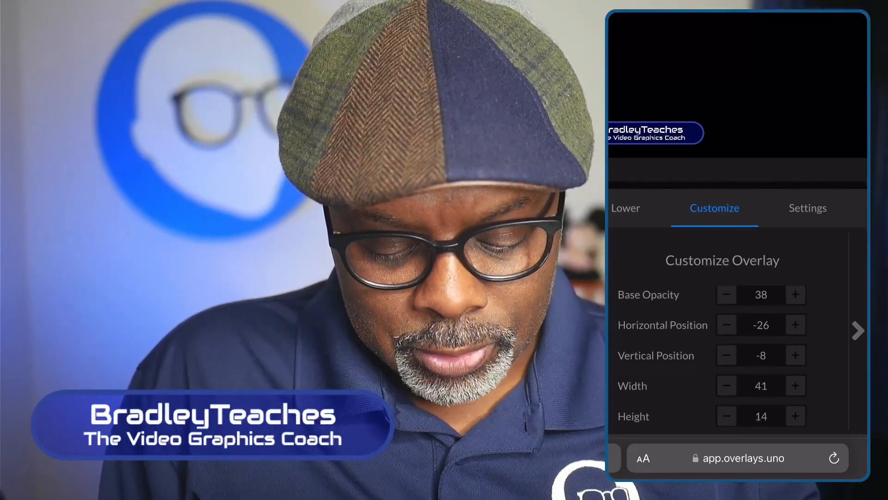
click(727, 386)
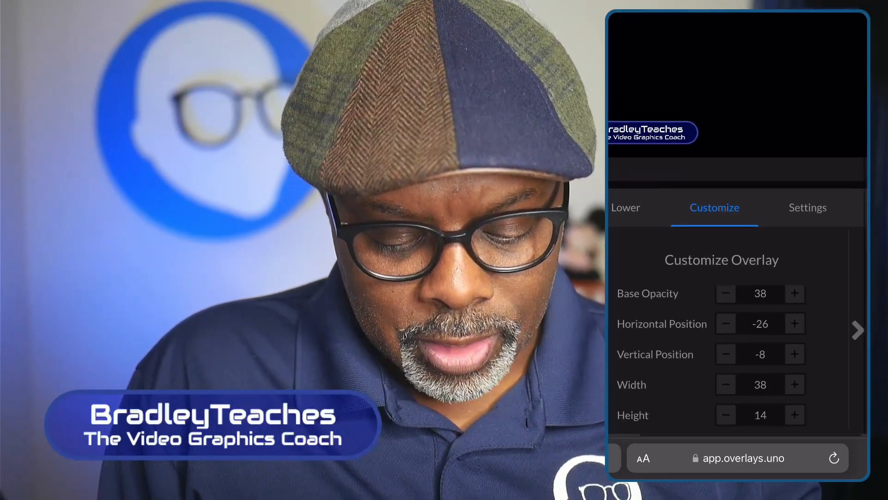
click(626, 207)
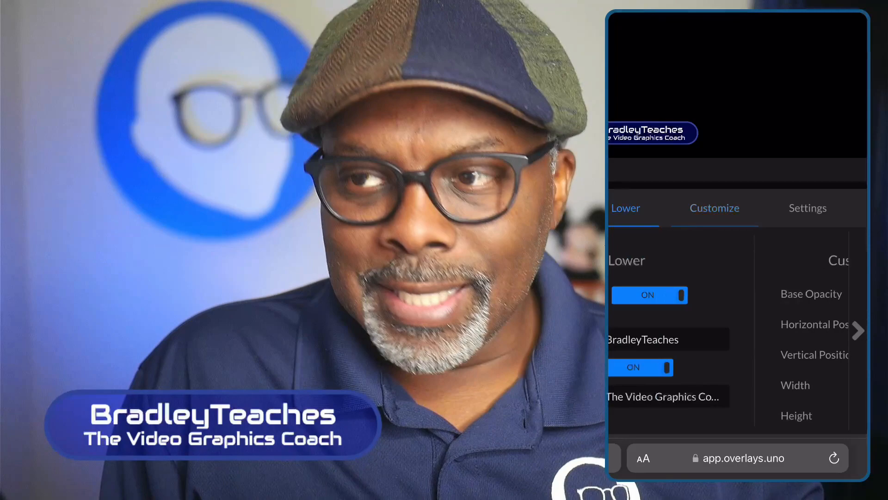
click(625, 208)
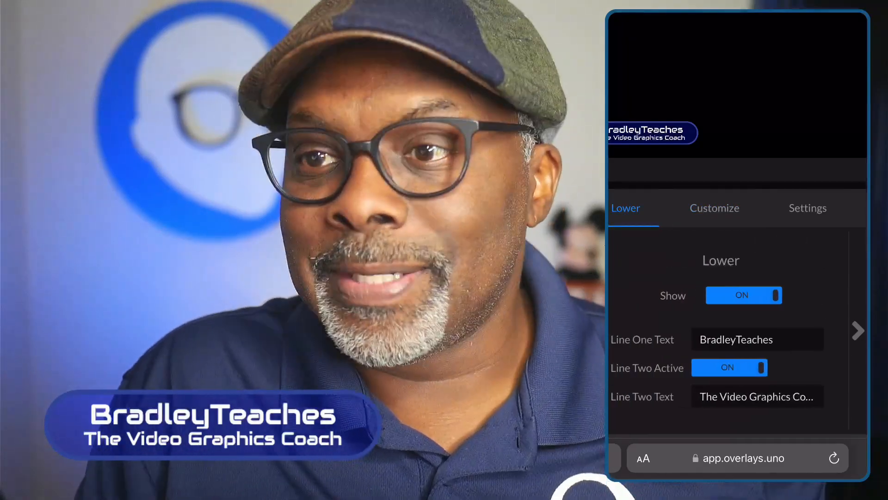